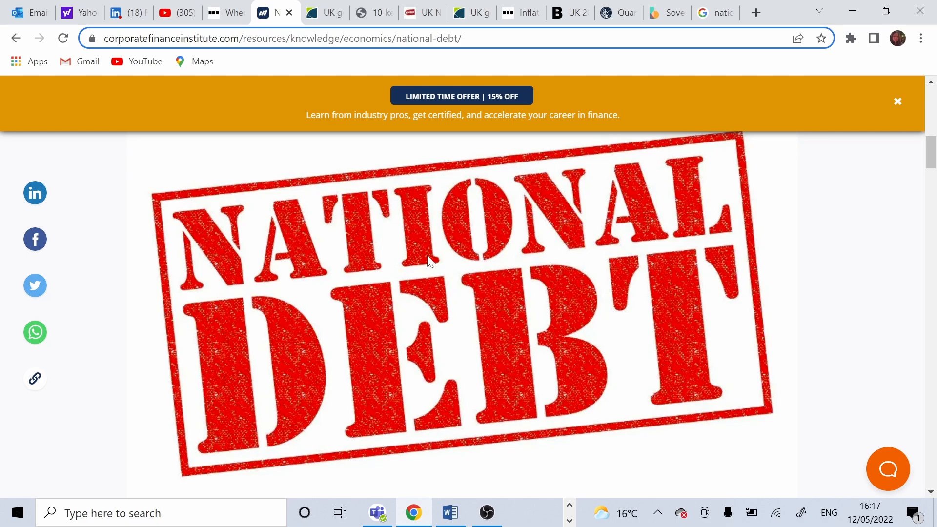
mouse_move(431, 182)
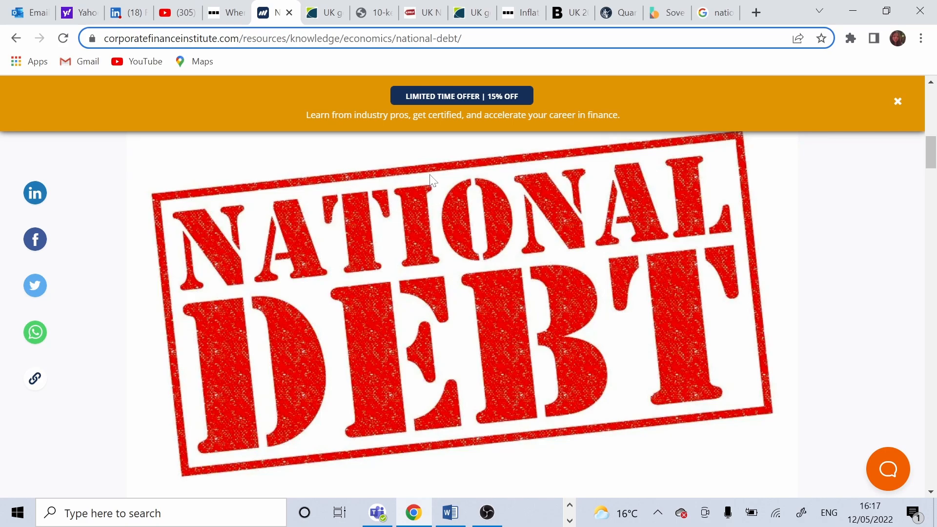
mouse_move(498, 158)
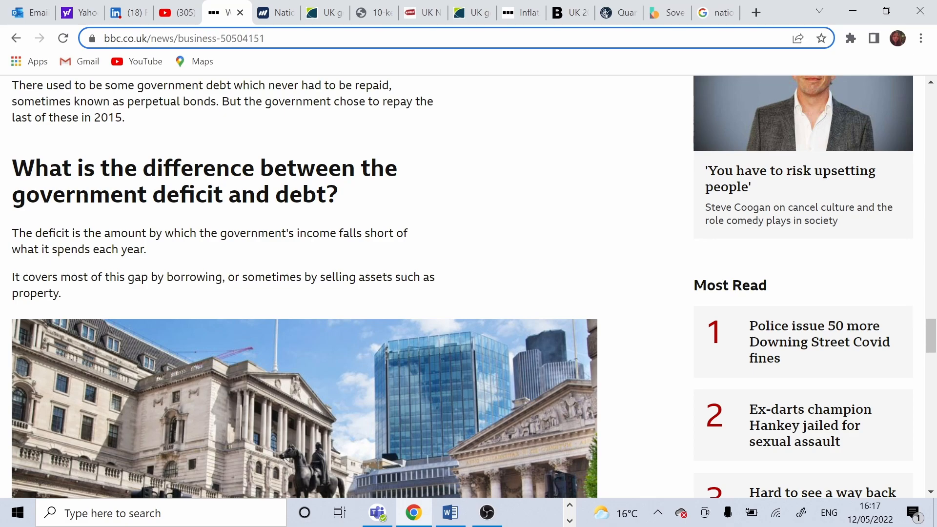
Scroll further into the BBC explainer on government deficit versus debt
scroll(down, 3)
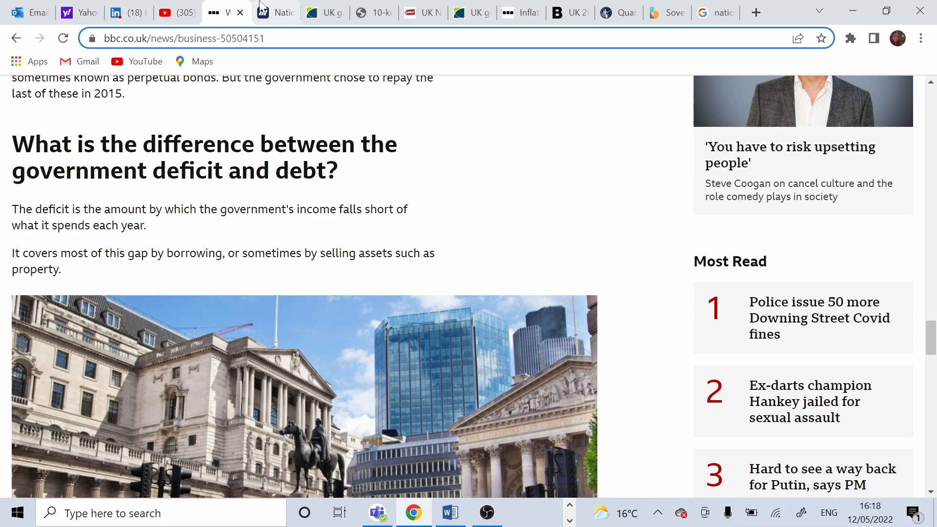
Return to the CFI National Debt article at its 'What is National Debt?' definition
click(276, 12)
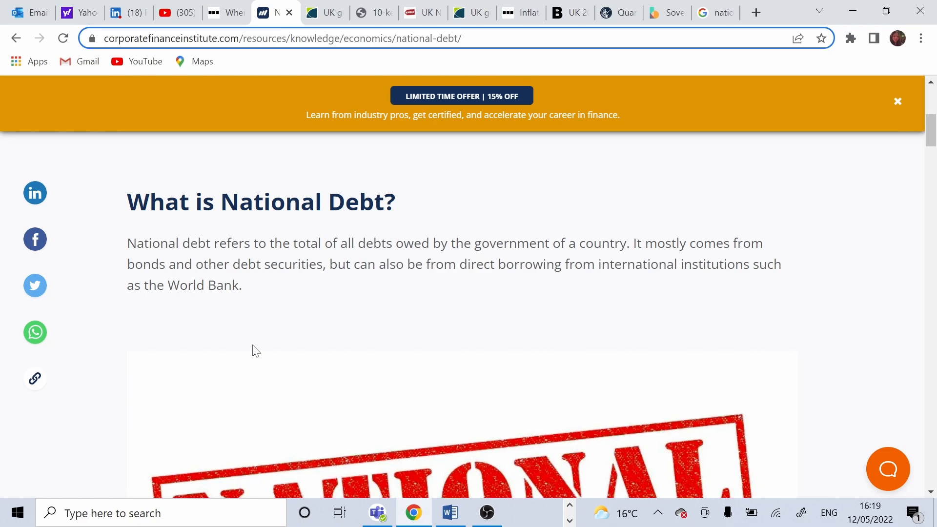
Read down the CFI article through Classifications, Bonds and Loans to the Mechanics heading
scroll(down, 3)
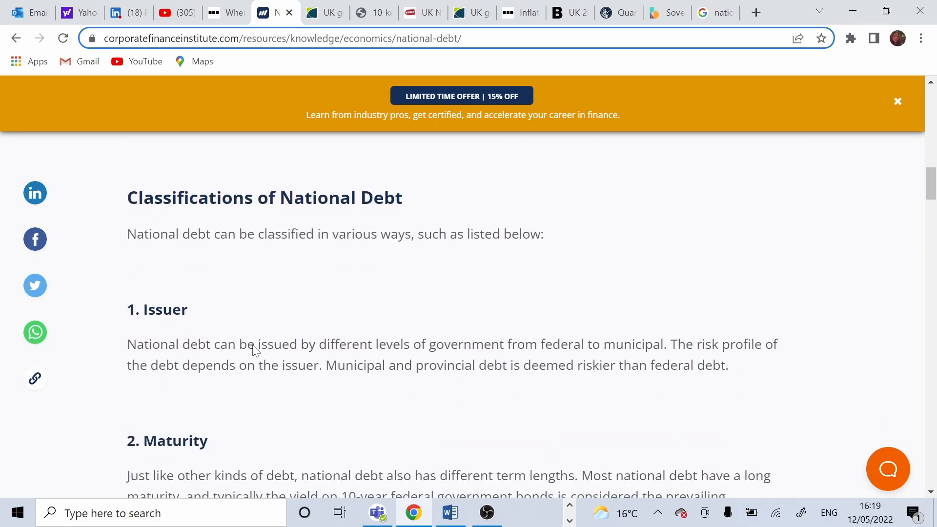
scroll(down, 3)
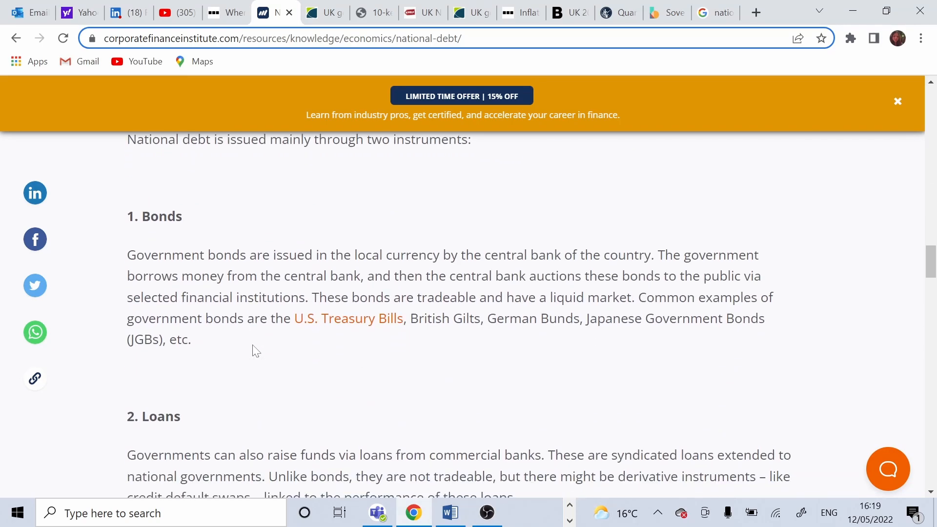
scroll(down, 3)
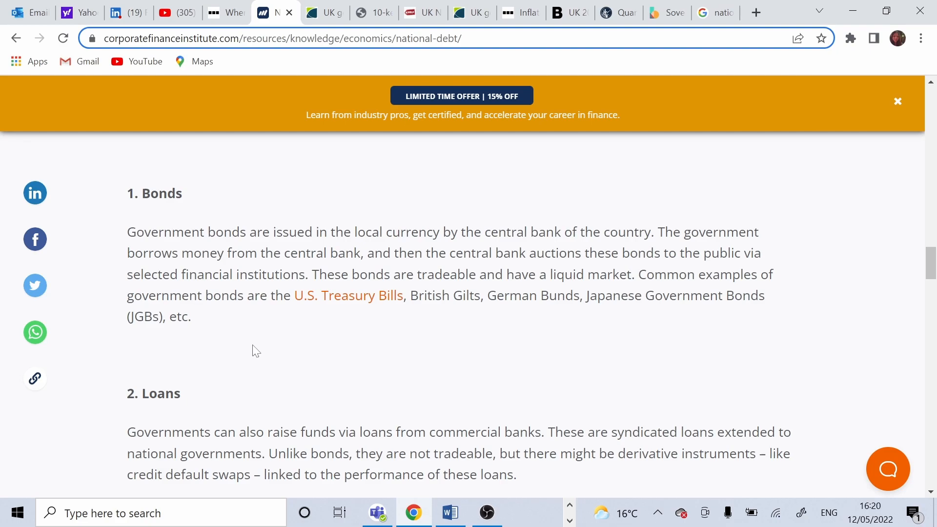
scroll(down, 3)
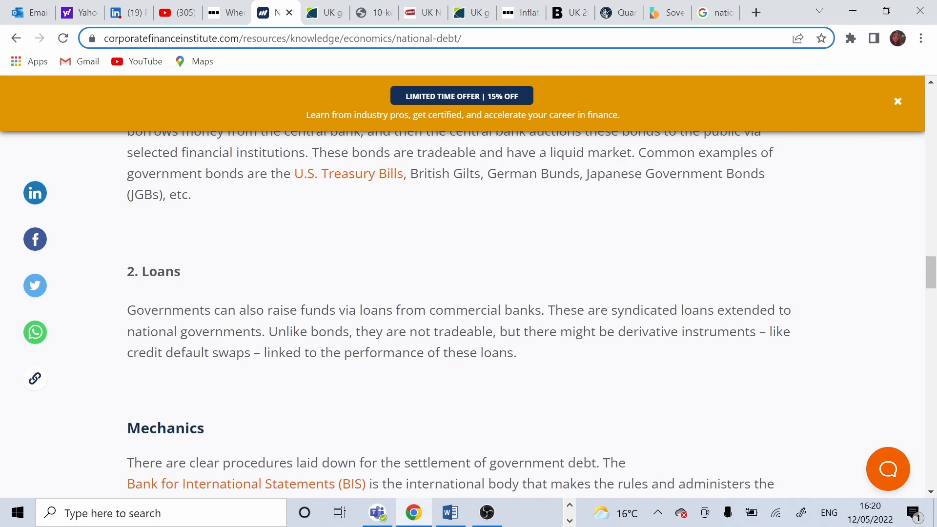
mouse_move(242, 7)
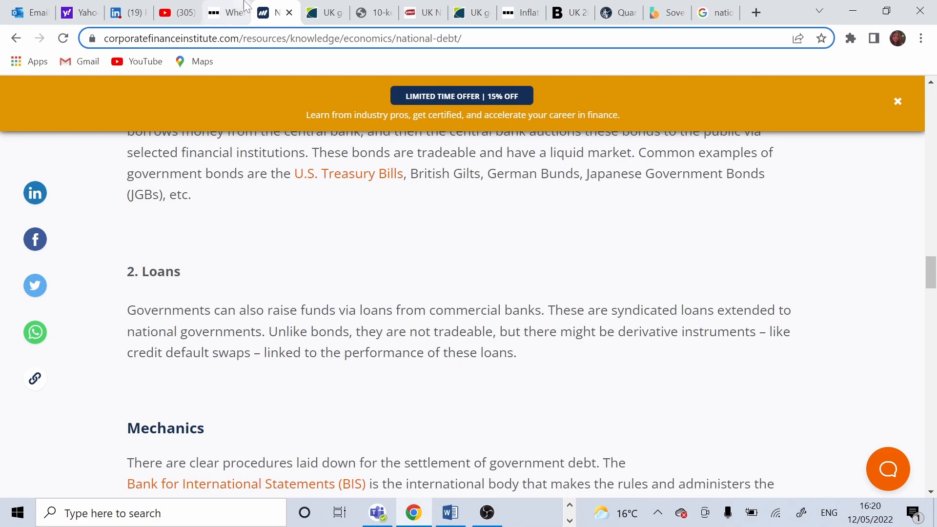
Return to the BBC article and reach the March 2022 figure of £2.34 trillion, 96.2% of GDP
click(226, 12)
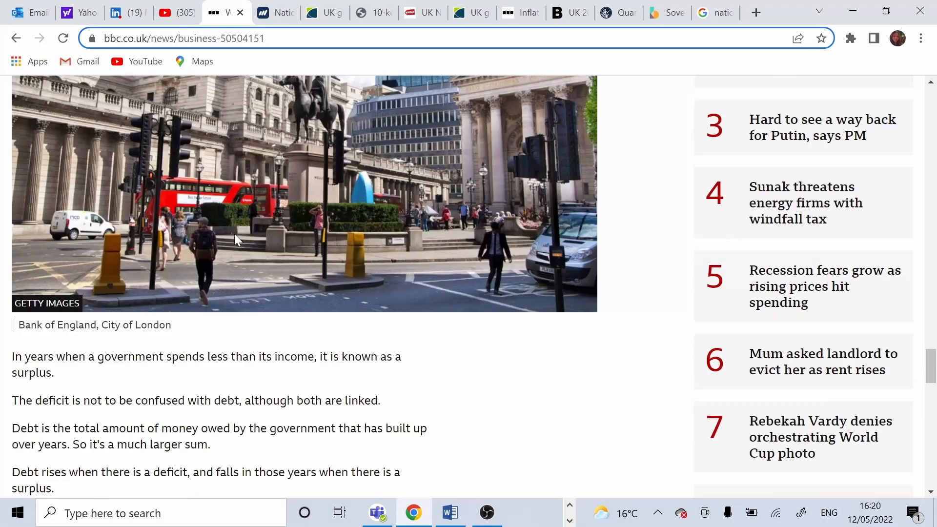
scroll(down, 3)
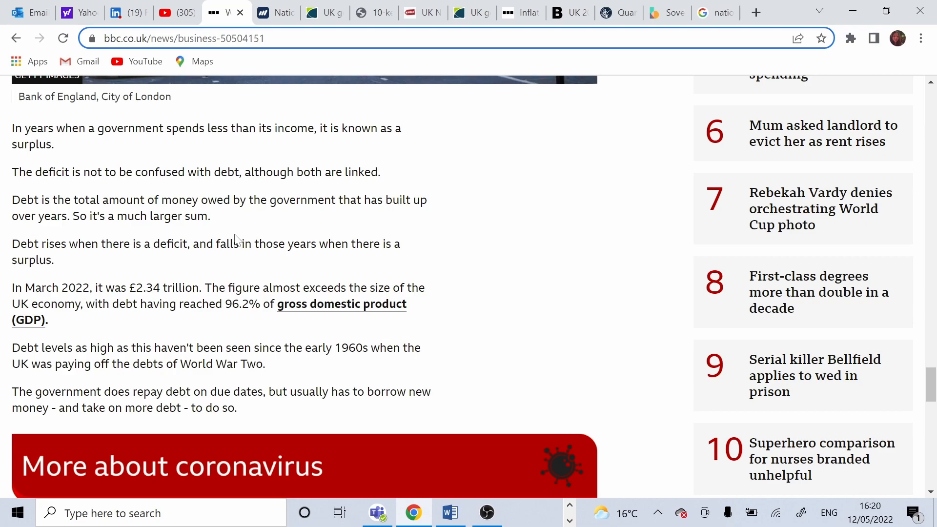
mouse_move(163, 261)
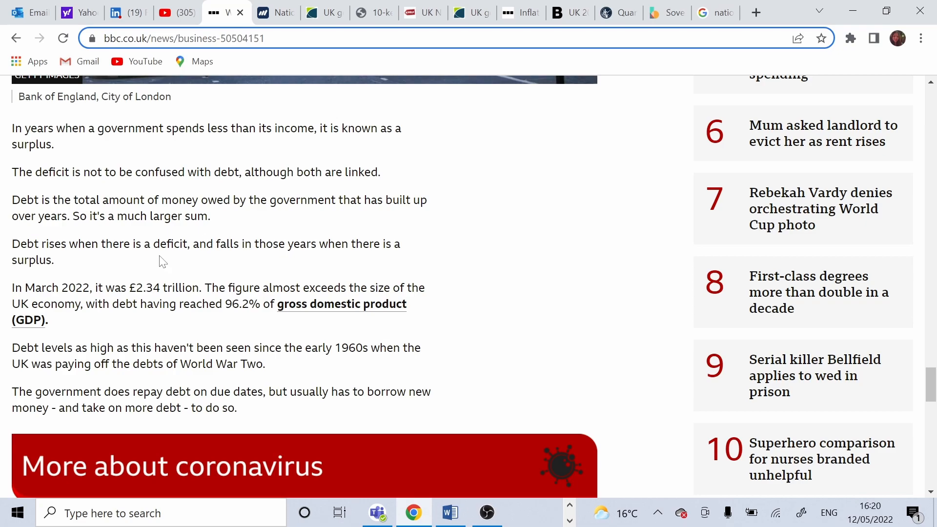
mouse_move(192, 334)
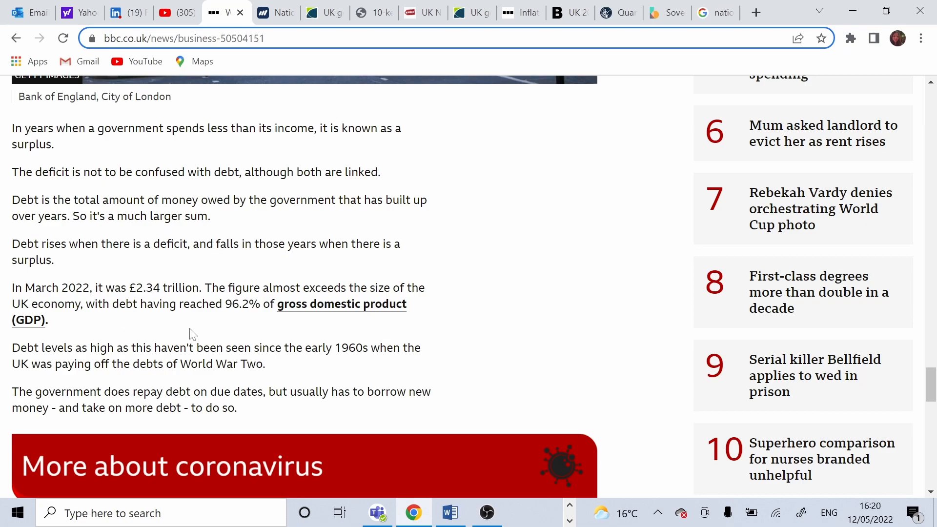
mouse_move(197, 329)
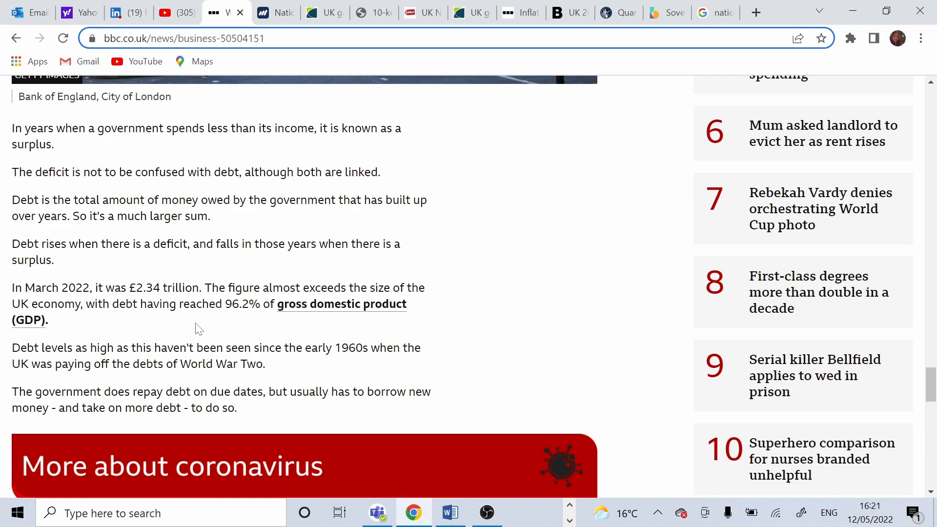
mouse_move(205, 324)
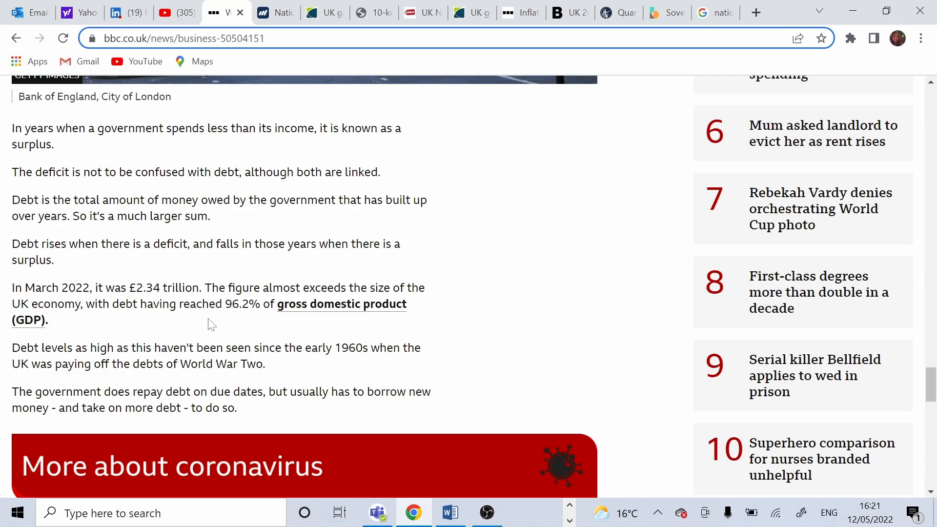
View the ONS gross debt chart showing the UK at 103.2% of GDP versus EU 27's 90.9%
click(325, 12)
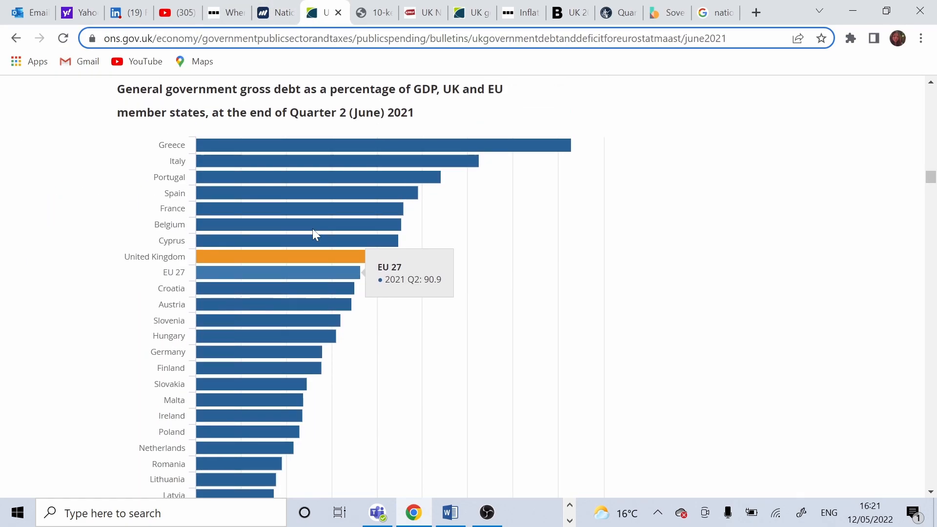
mouse_move(591, 115)
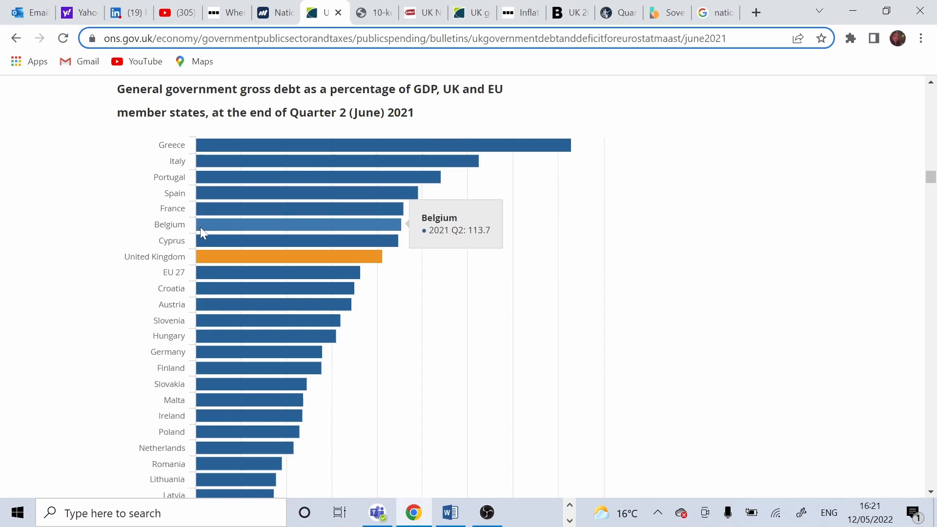
mouse_move(216, 278)
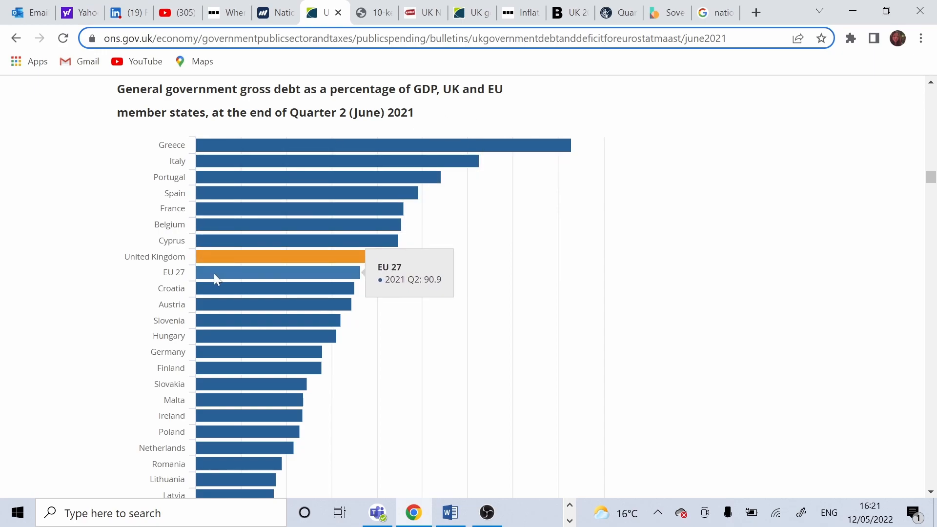
mouse_move(291, 270)
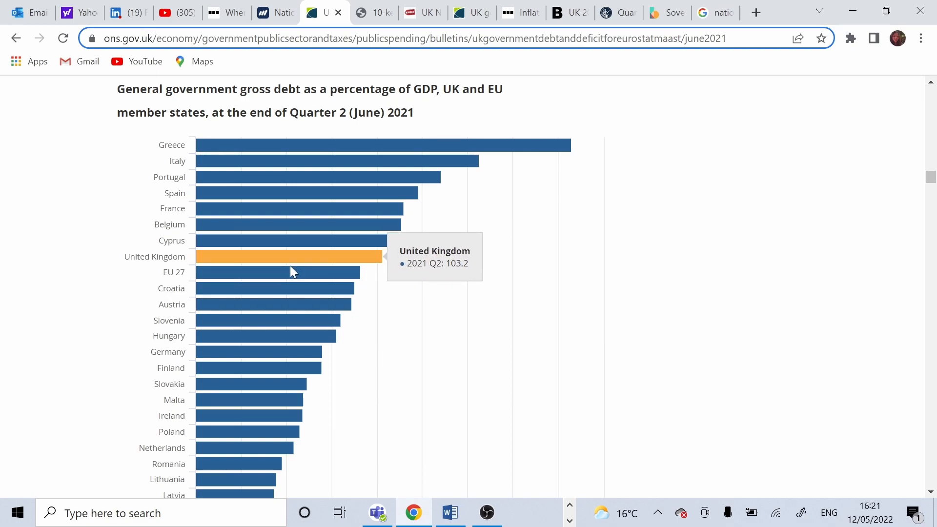
mouse_move(269, 275)
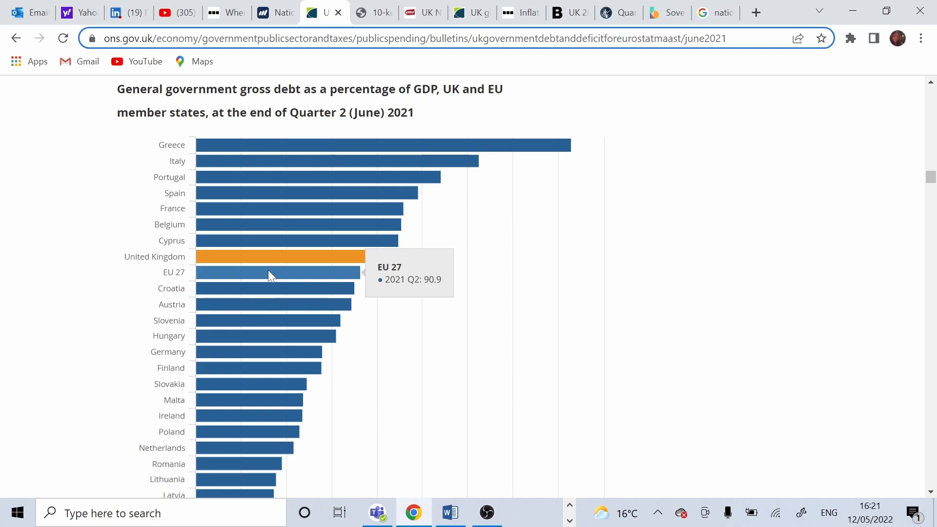
mouse_move(277, 267)
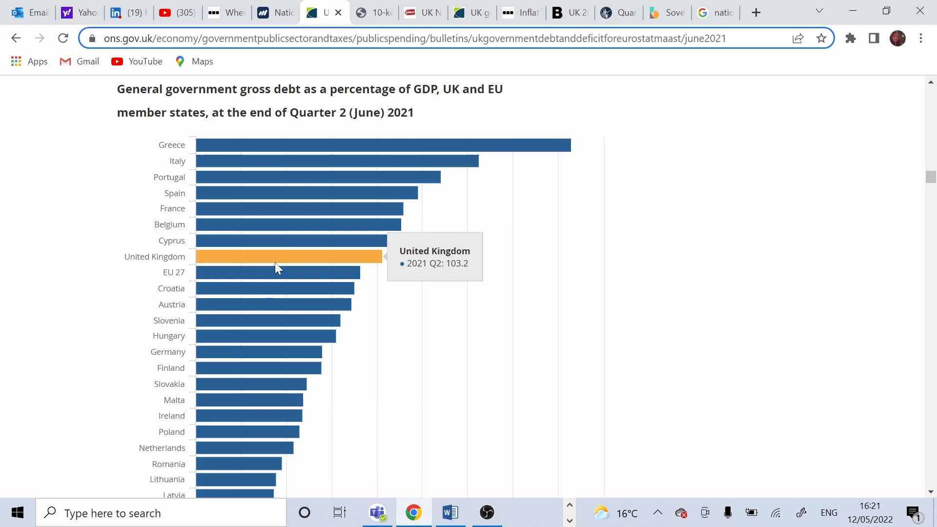
scroll(down, 3)
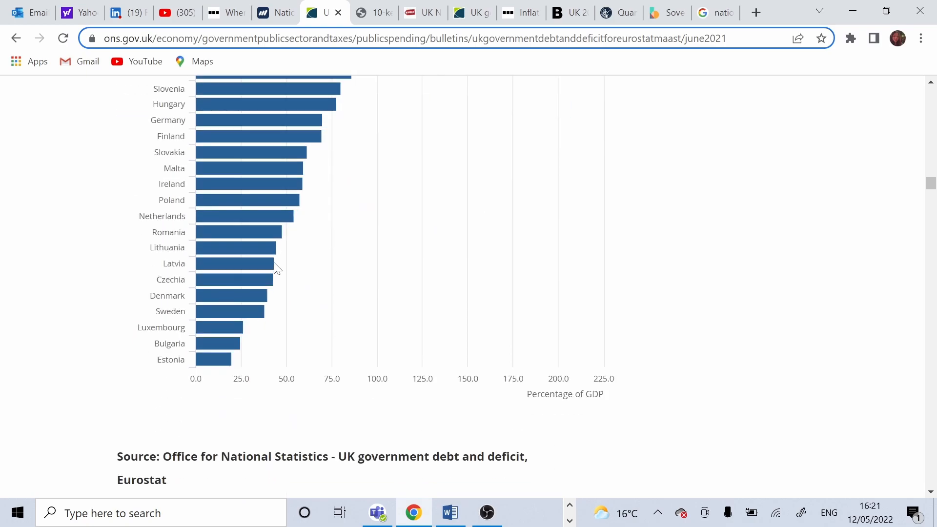
Review the ONS change-in-debt and G7 (140.2%) charts, then move to the Jubilee Debt Campaign PDF
scroll(up, 3)
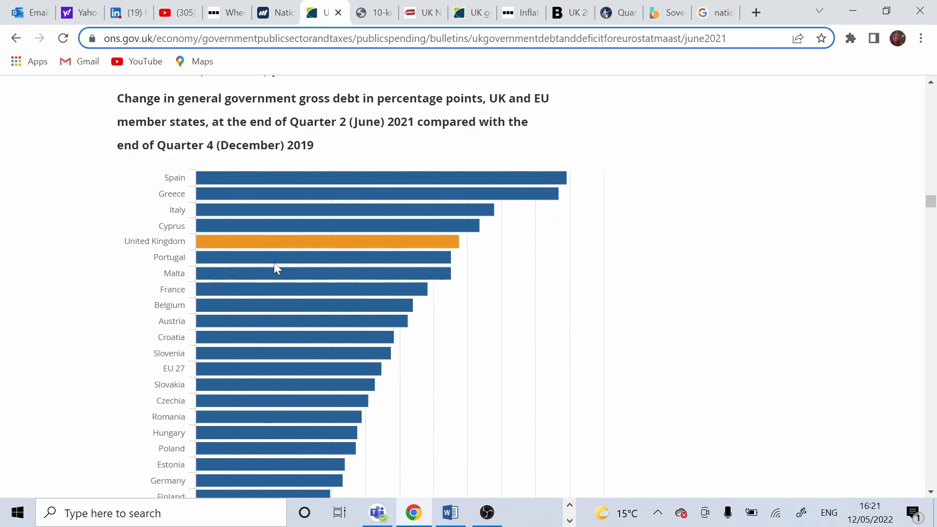
mouse_move(293, 248)
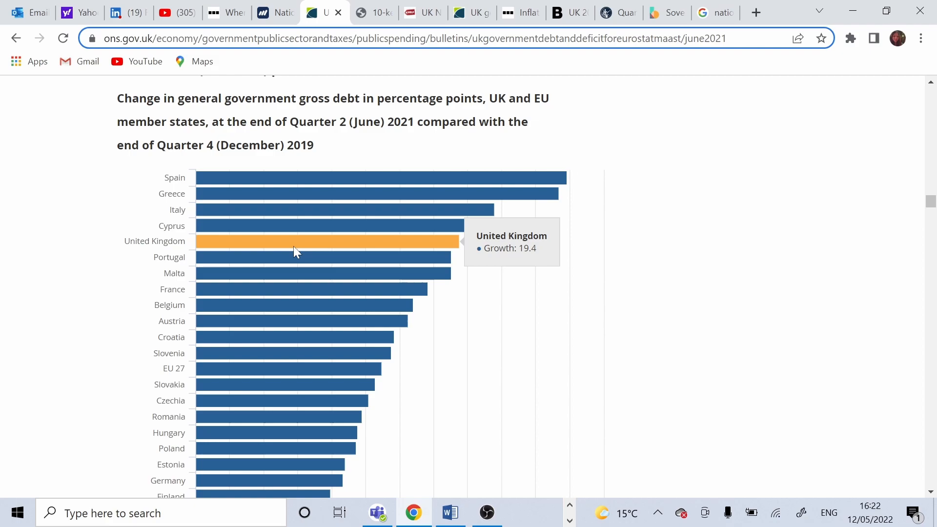
mouse_move(292, 274)
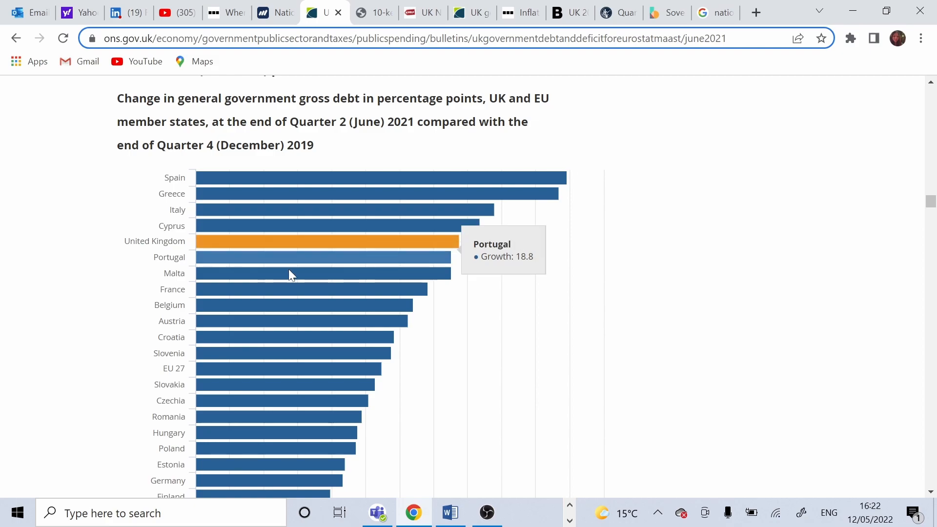
mouse_move(297, 371)
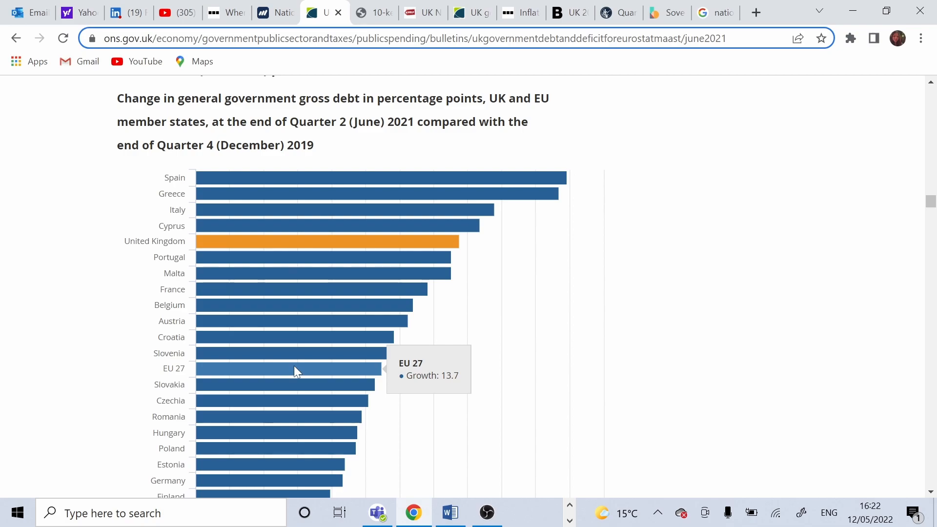
scroll(down, 3)
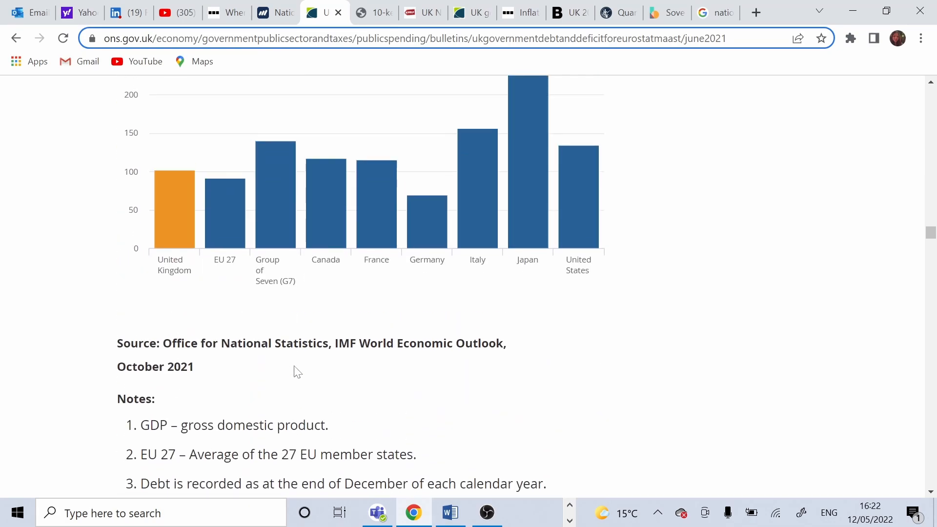
scroll(up, 3)
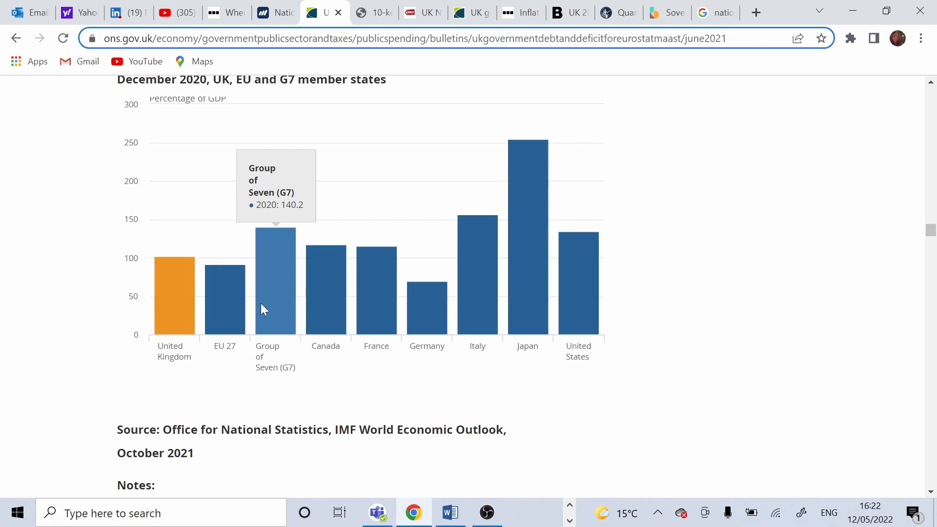
click(373, 11)
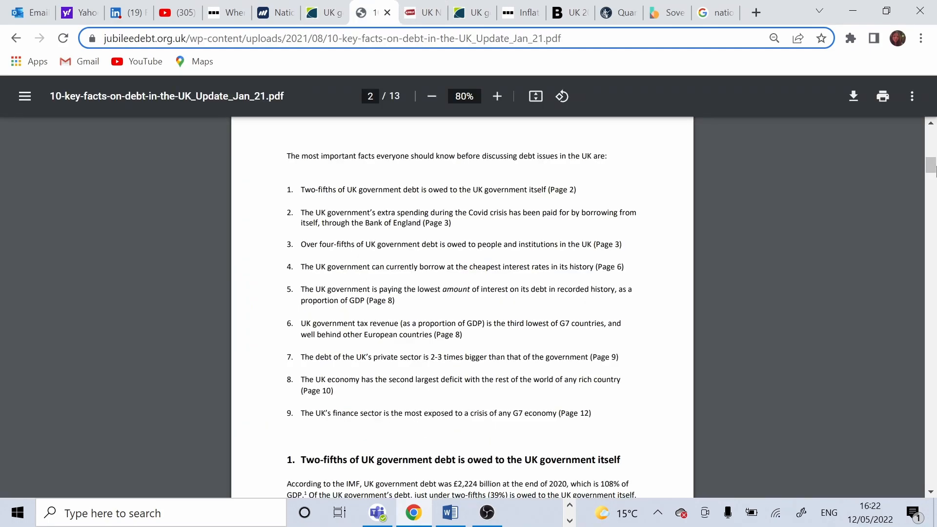
Read the PDF introduction and settle on page 2's list of key debt facts
scroll(up, 3)
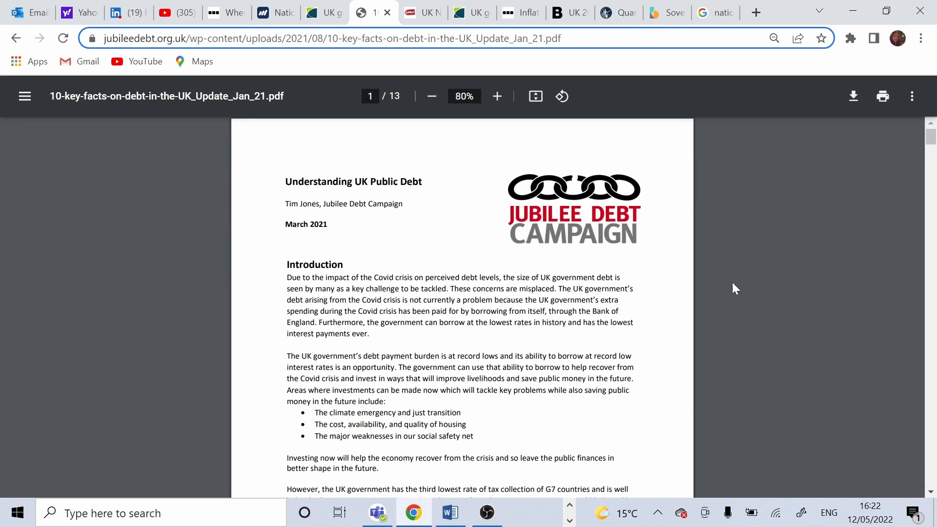
scroll(down, 3)
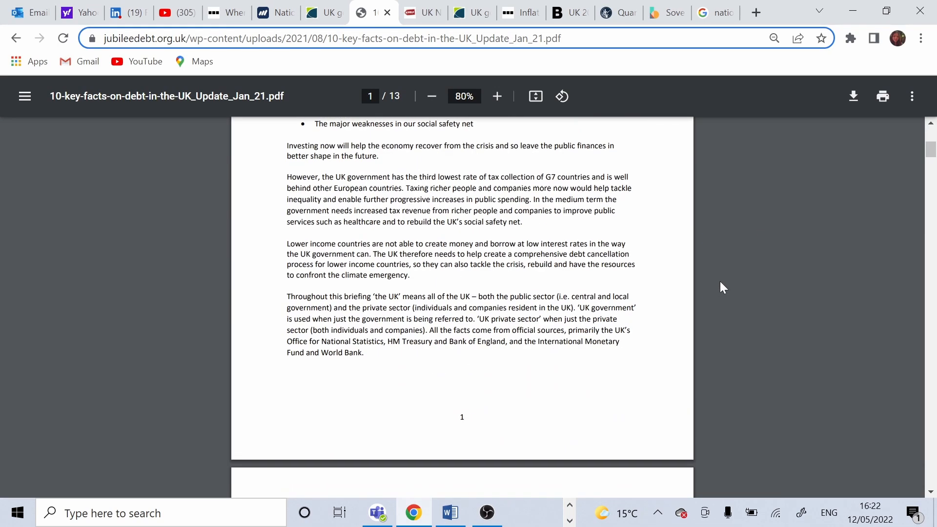
scroll(down, 3)
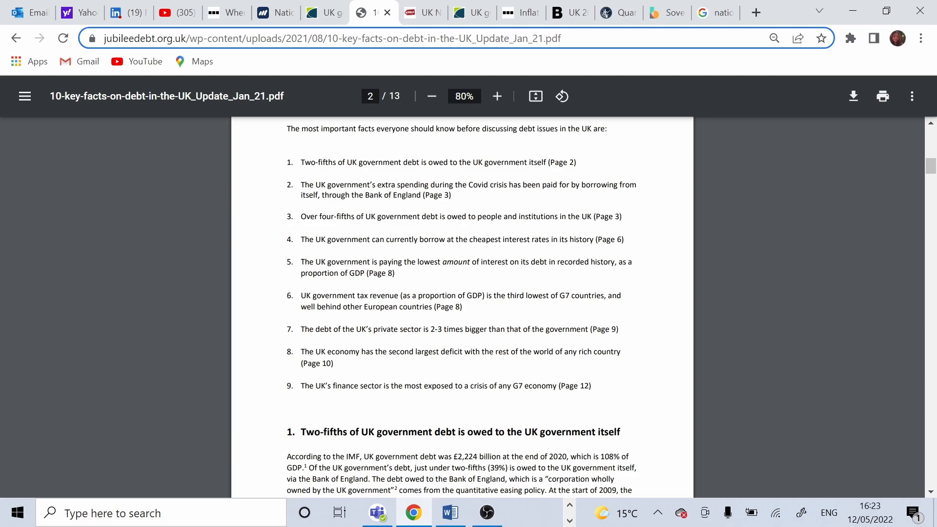
mouse_move(638, 220)
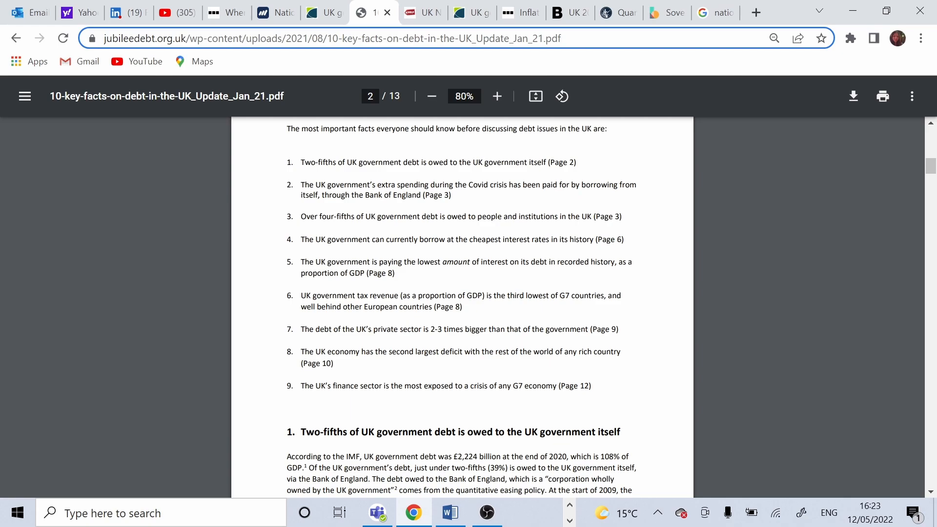
mouse_move(251, 269)
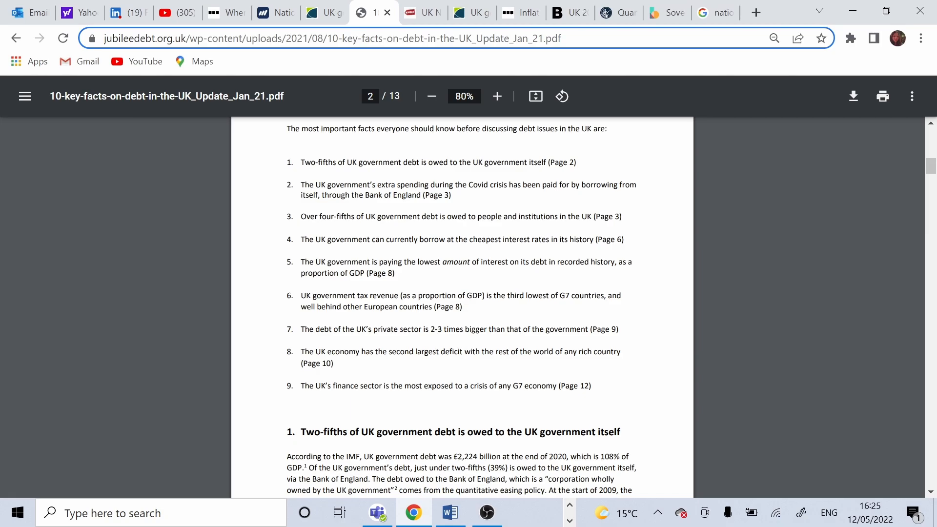
Scroll past Graphs 1 and 11 to the final page's Graph 13 on G7 external assets and liabilities
scroll(down, 3)
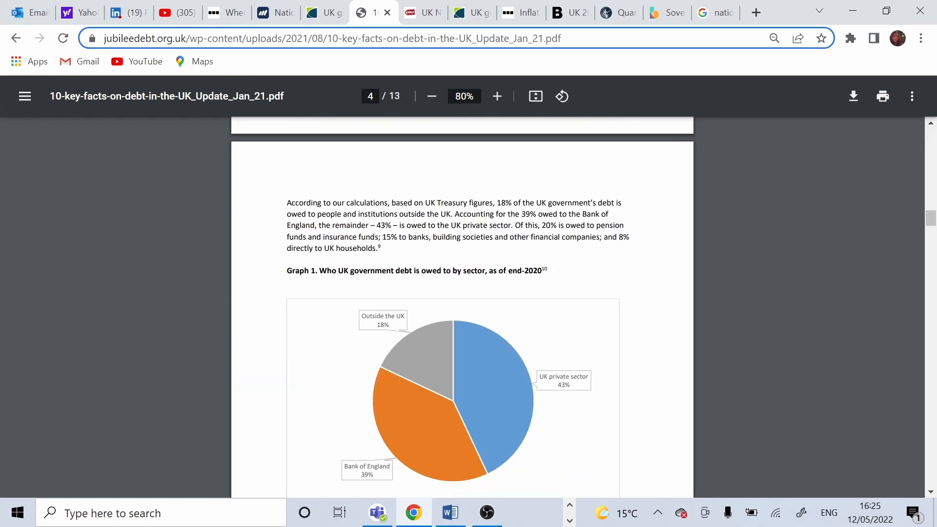
scroll(down, 3)
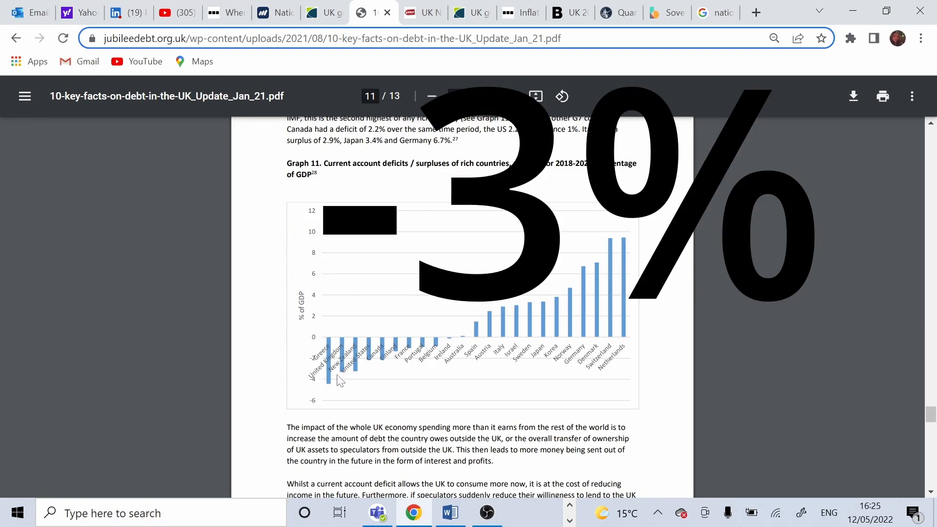
mouse_move(332, 383)
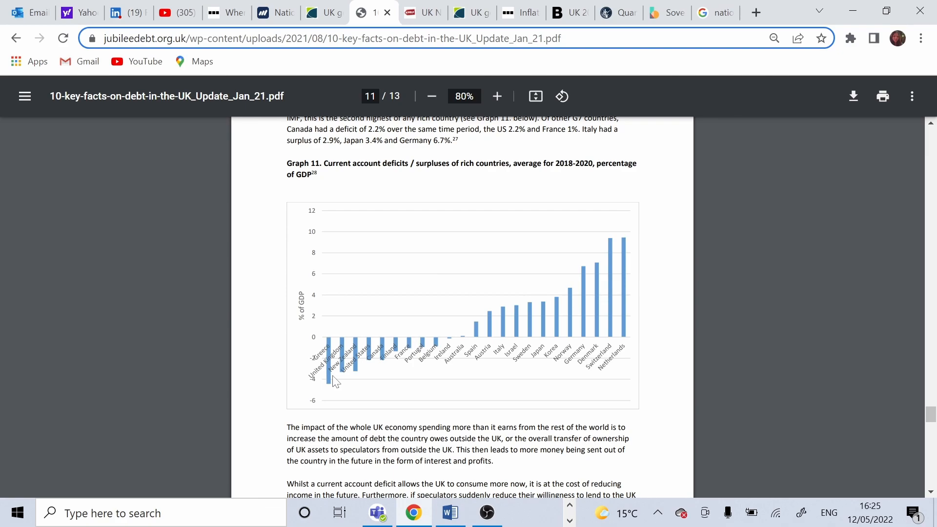
scroll(down, 3)
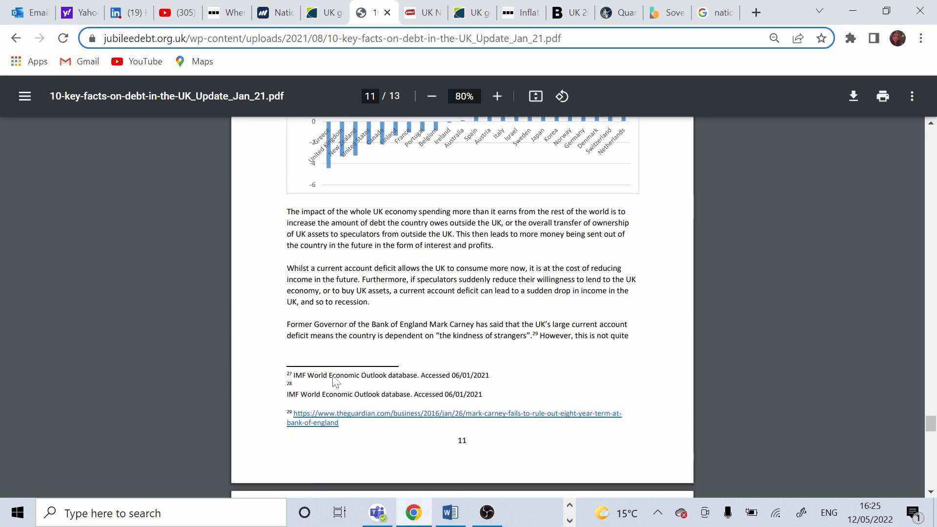
scroll(down, 3)
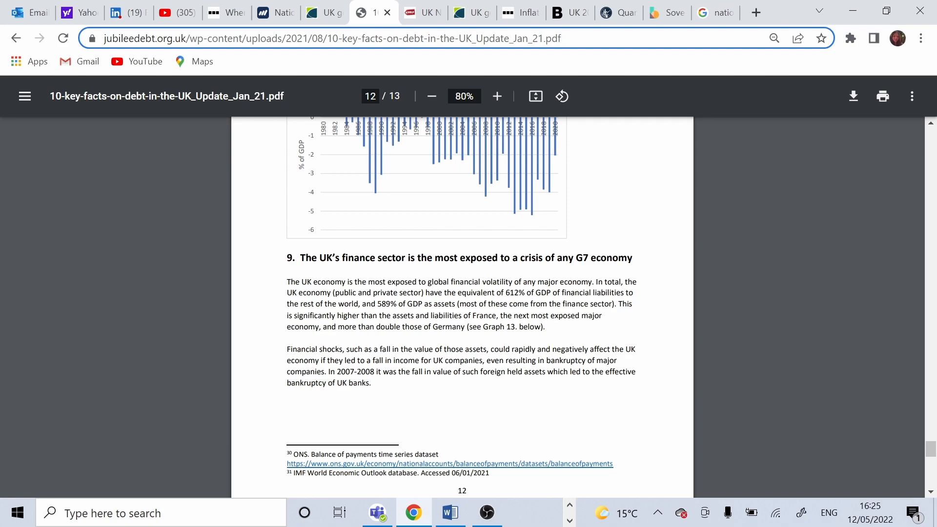
scroll(down, 3)
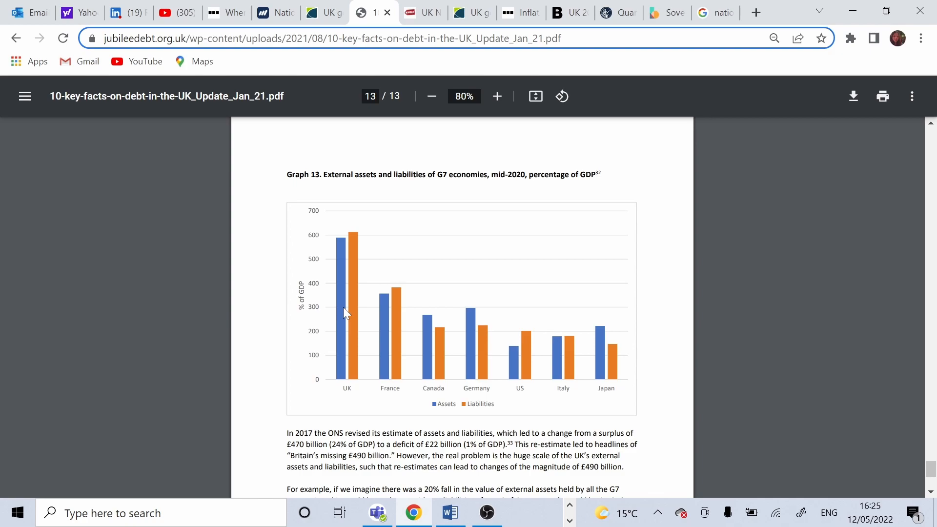
mouse_move(345, 358)
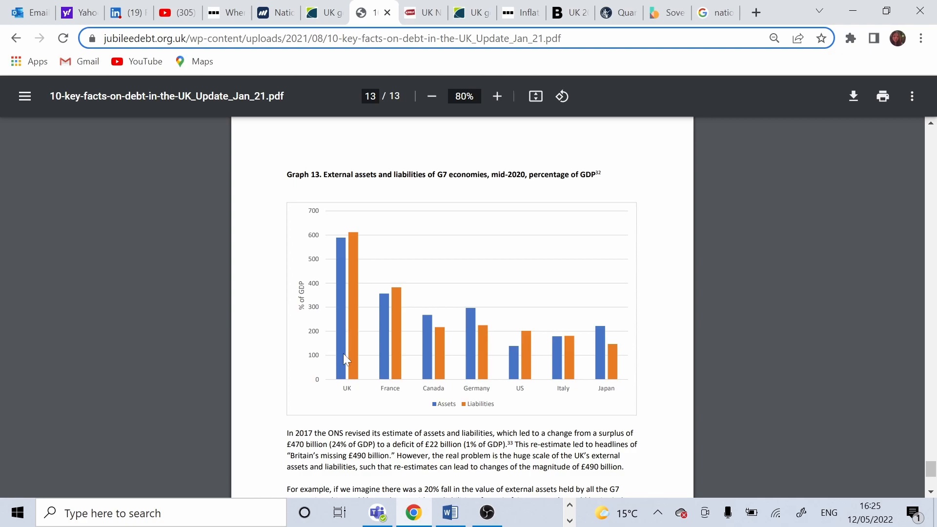
mouse_move(364, 355)
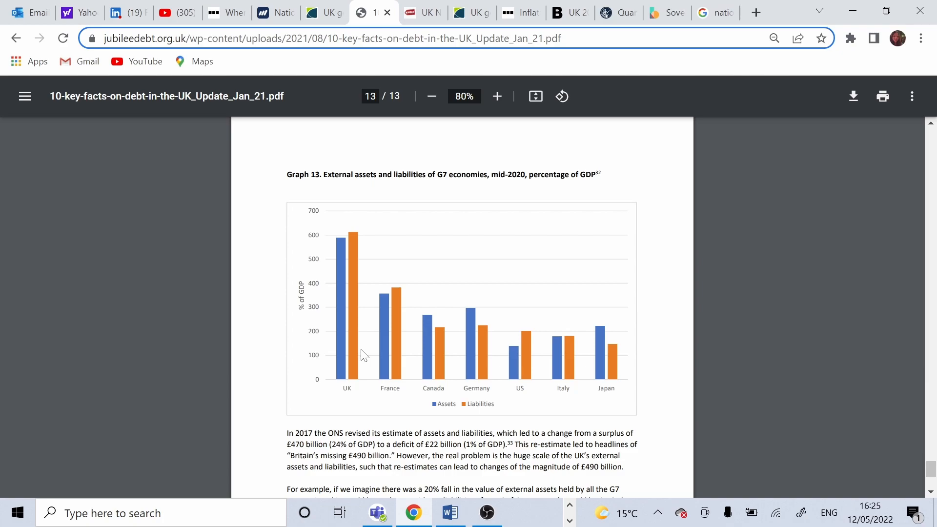
mouse_move(471, 12)
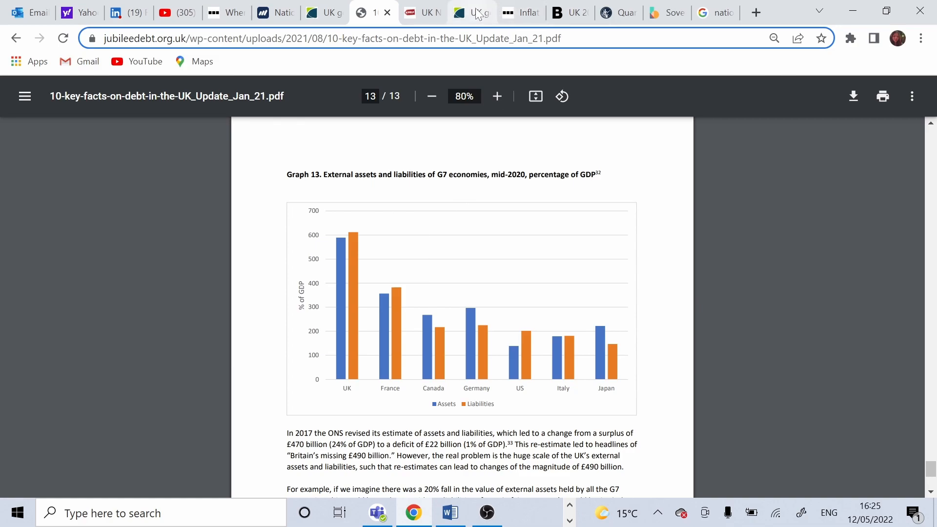
Return to the ONS bulletin's UK debt-to-GDP bar chart, with 2001/02 at 33.3%
click(471, 12)
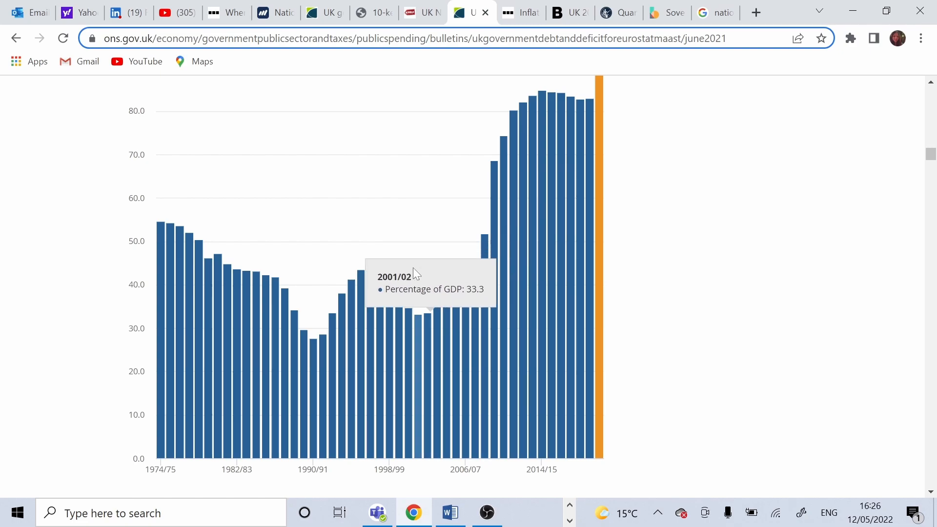
mouse_move(314, 347)
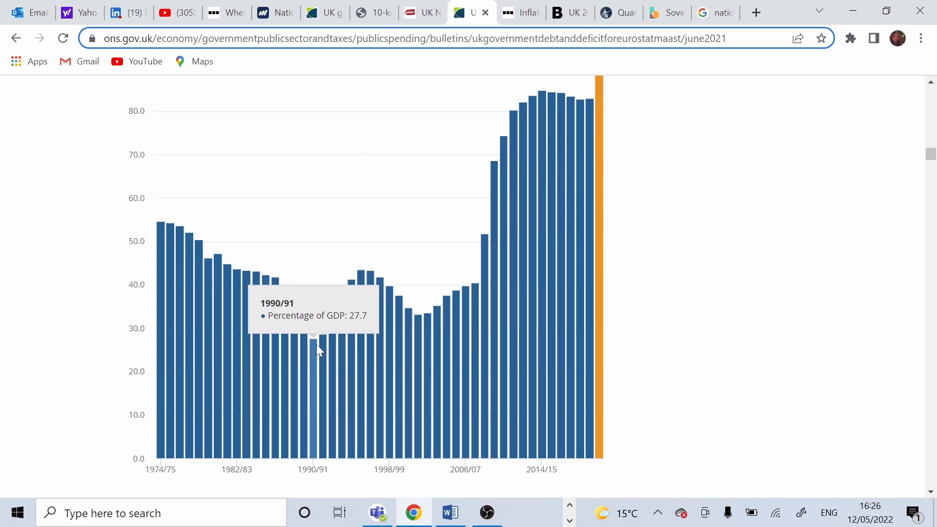
mouse_move(323, 352)
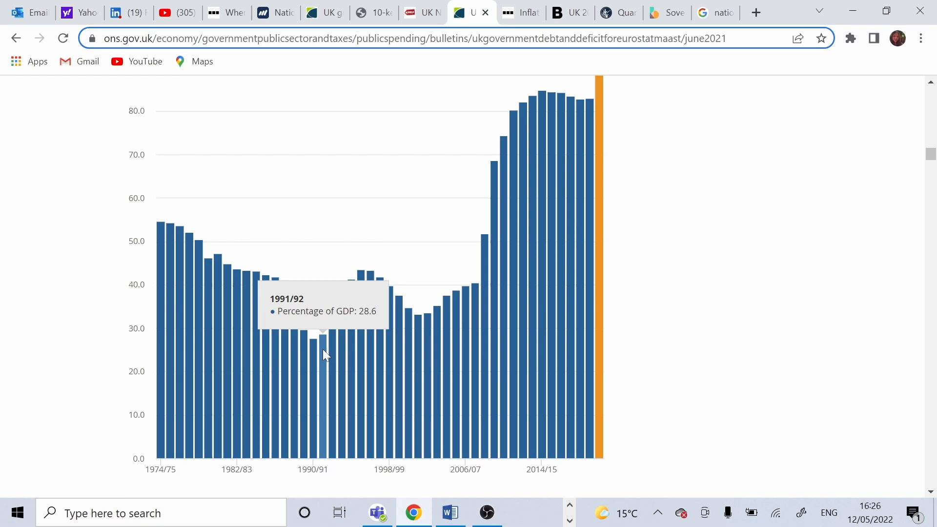
mouse_move(332, 355)
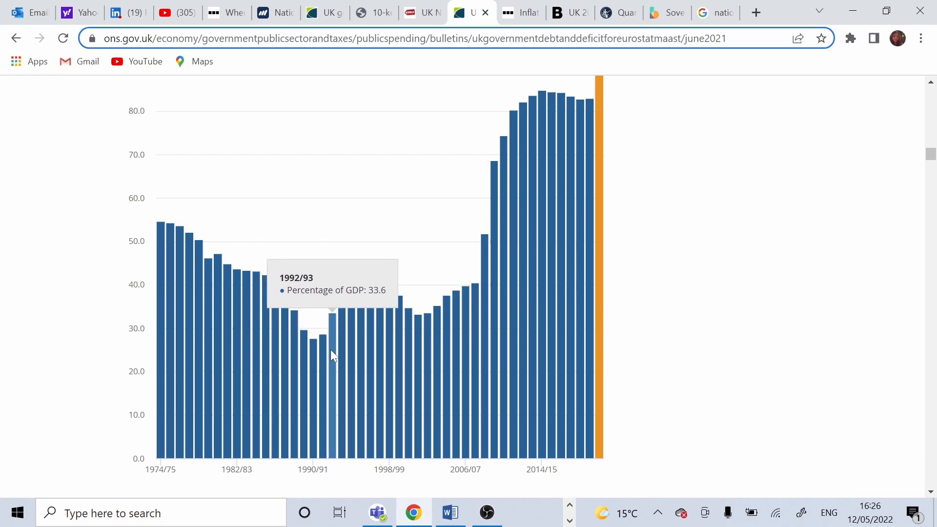
mouse_move(361, 356)
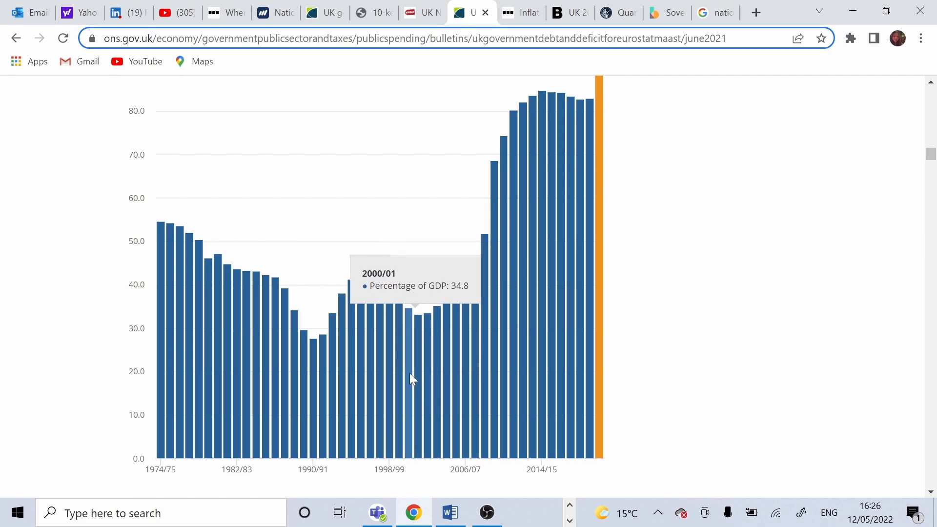
mouse_move(433, 375)
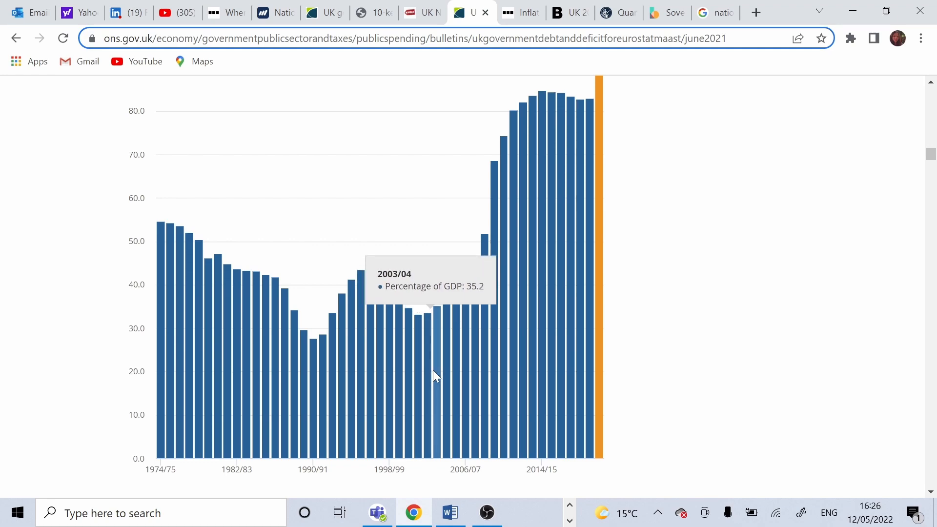
mouse_move(472, 362)
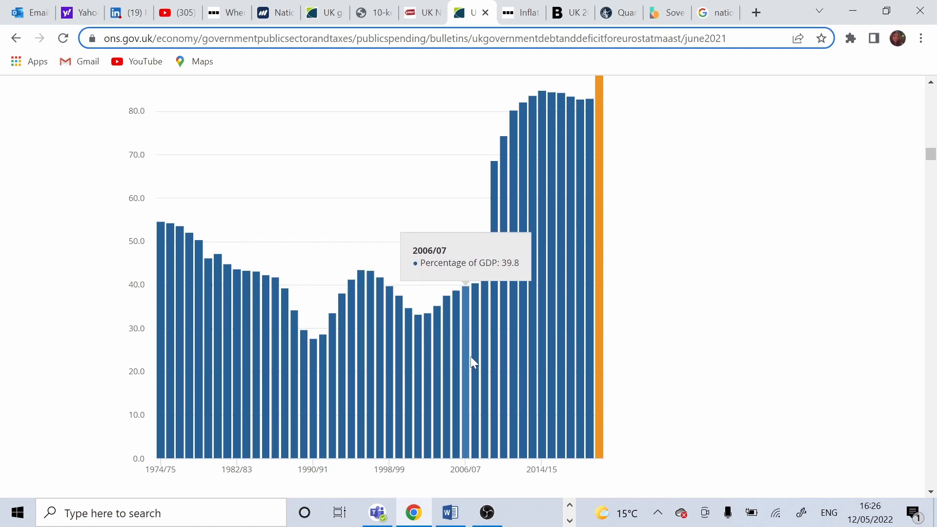
mouse_move(471, 366)
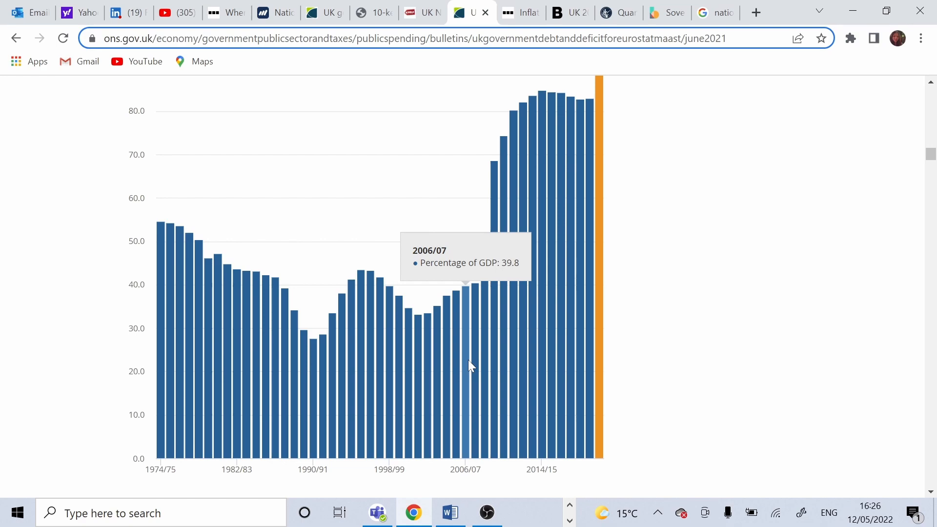
mouse_move(481, 367)
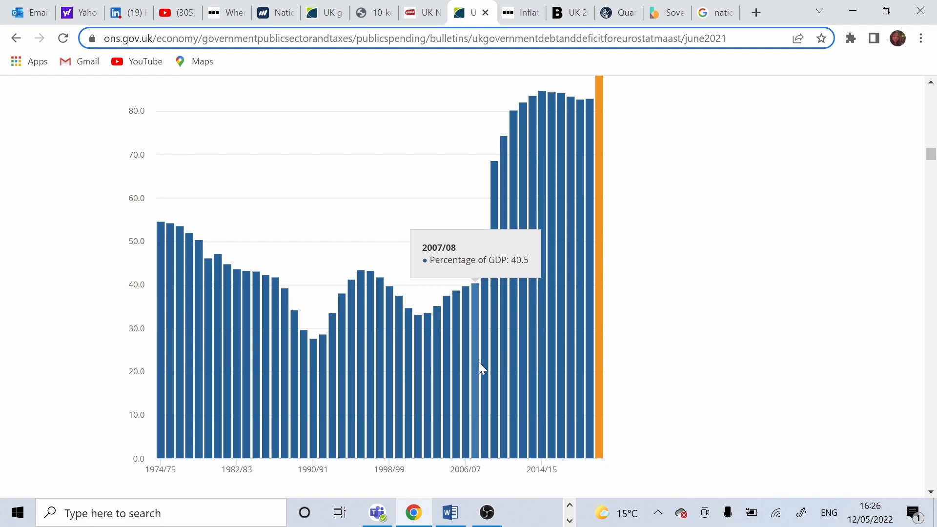
mouse_move(532, 364)
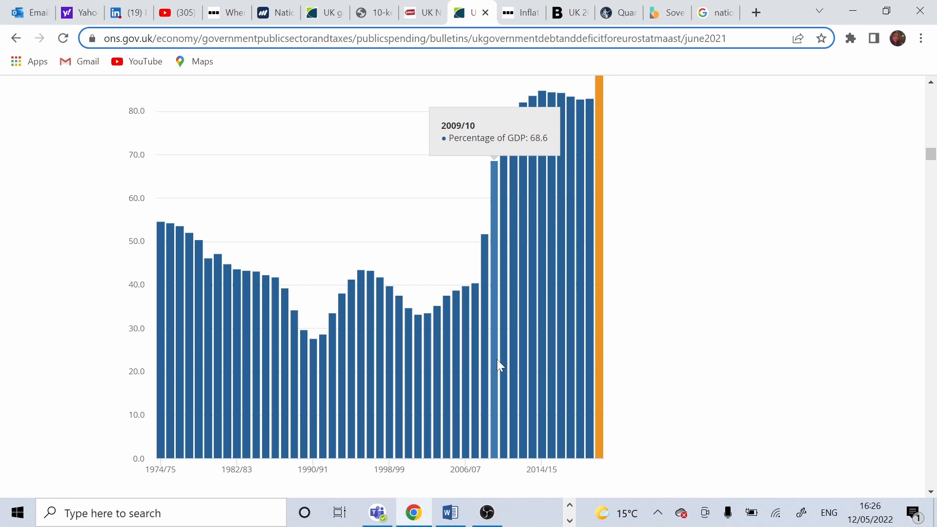
scroll(down, 3)
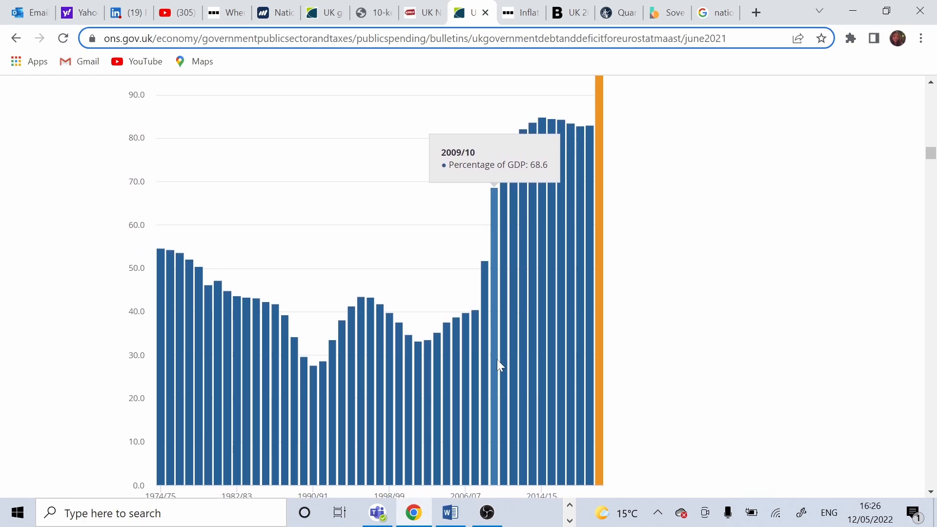
mouse_move(517, 343)
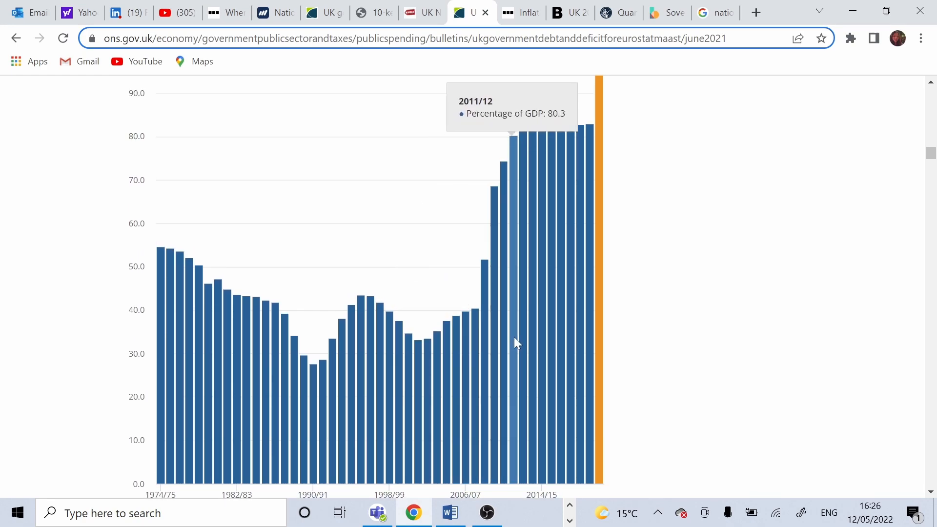
mouse_move(525, 338)
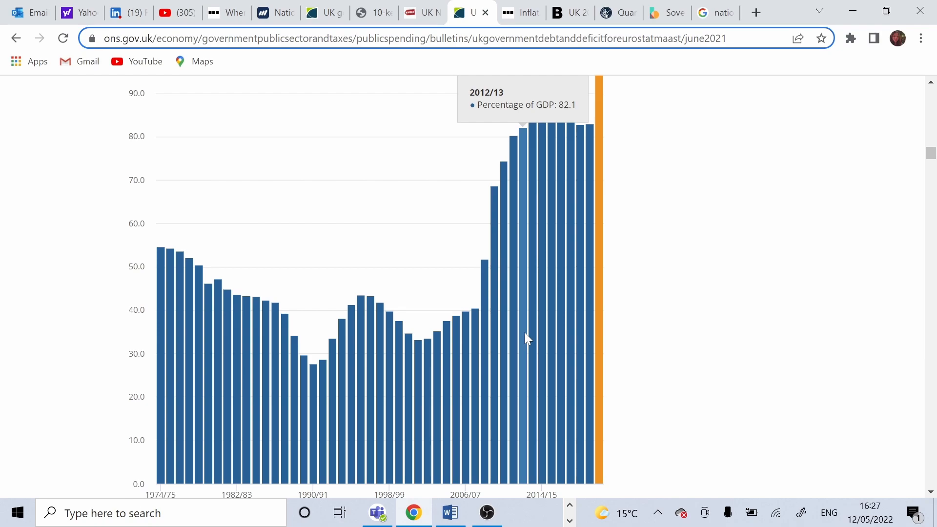
mouse_move(484, 340)
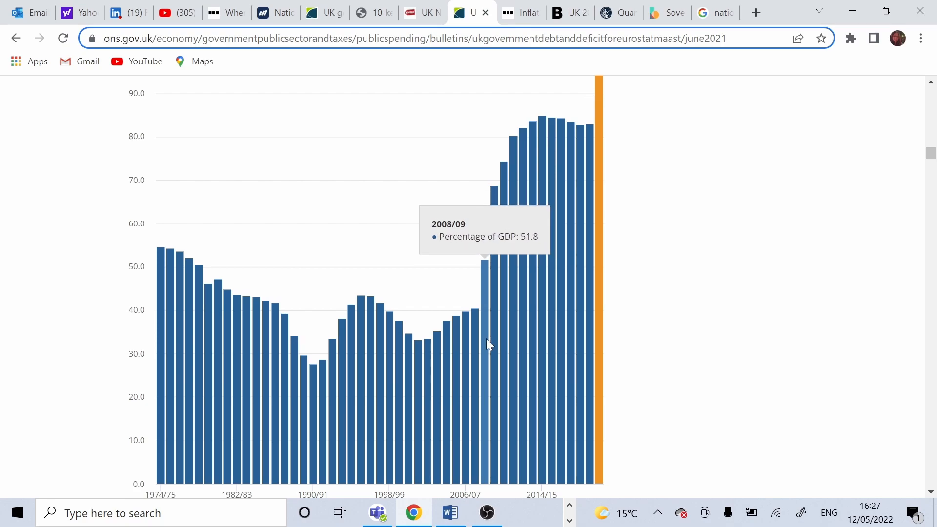
mouse_move(508, 335)
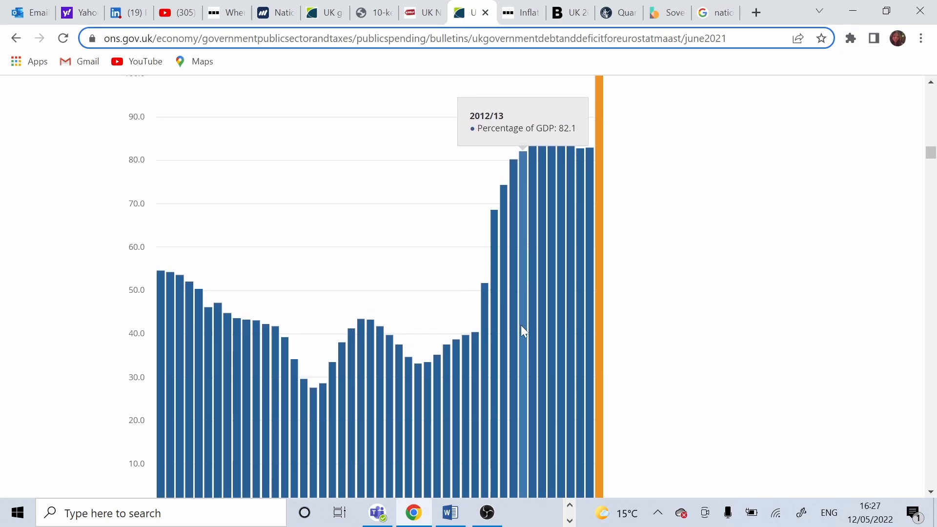
mouse_move(540, 325)
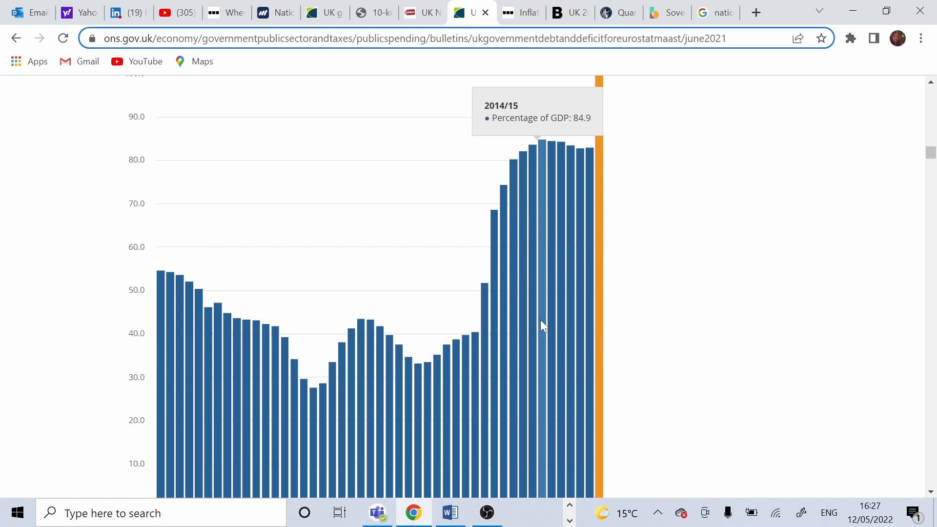
mouse_move(535, 325)
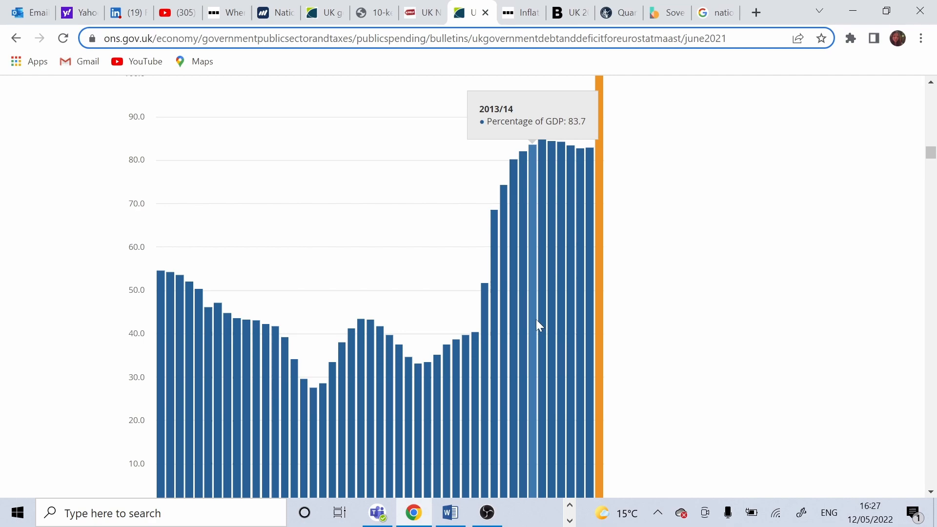
mouse_move(533, 328)
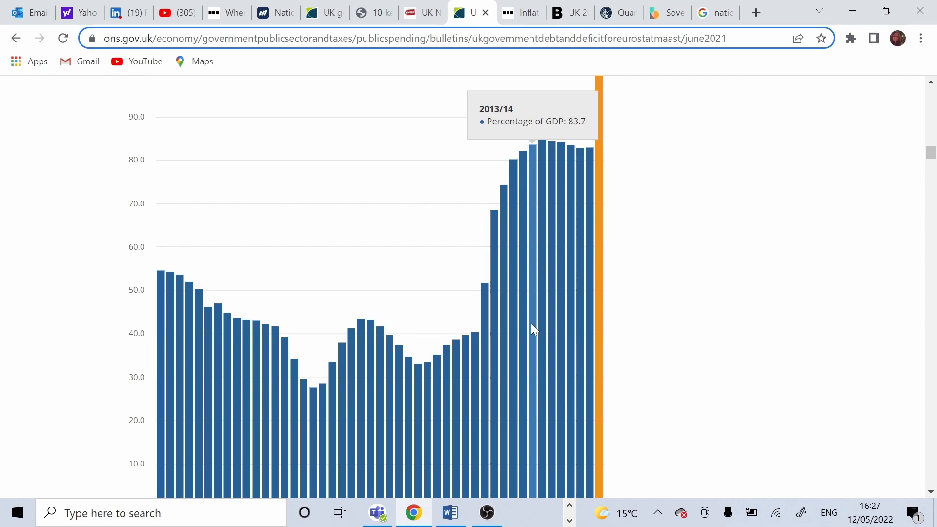
mouse_move(533, 314)
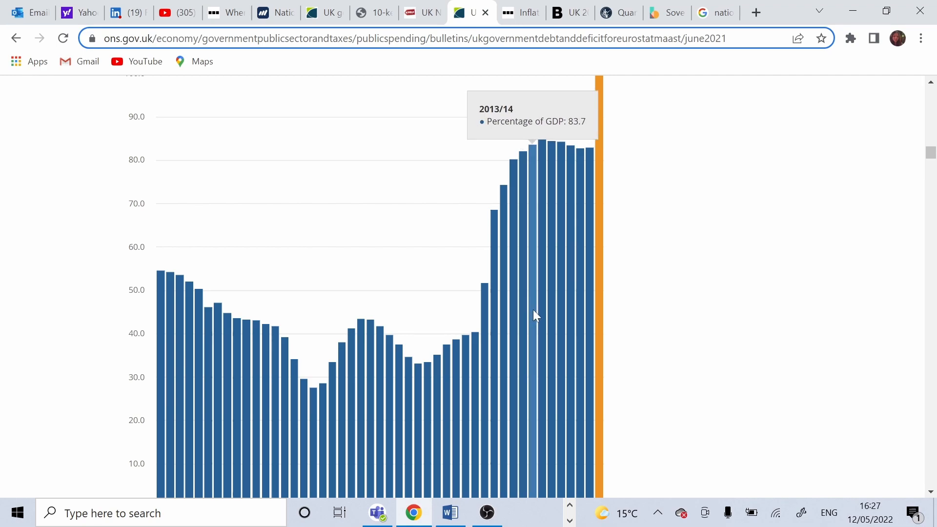
mouse_move(581, 313)
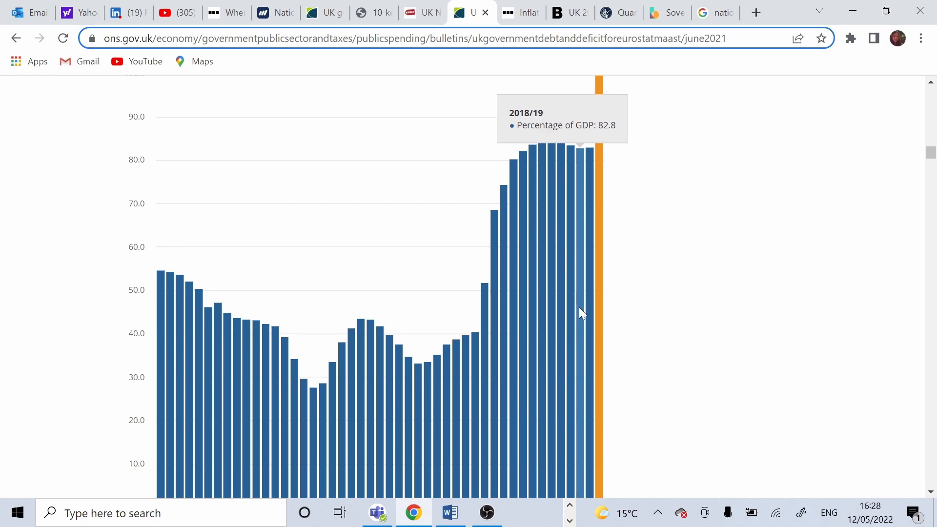
mouse_move(566, 315)
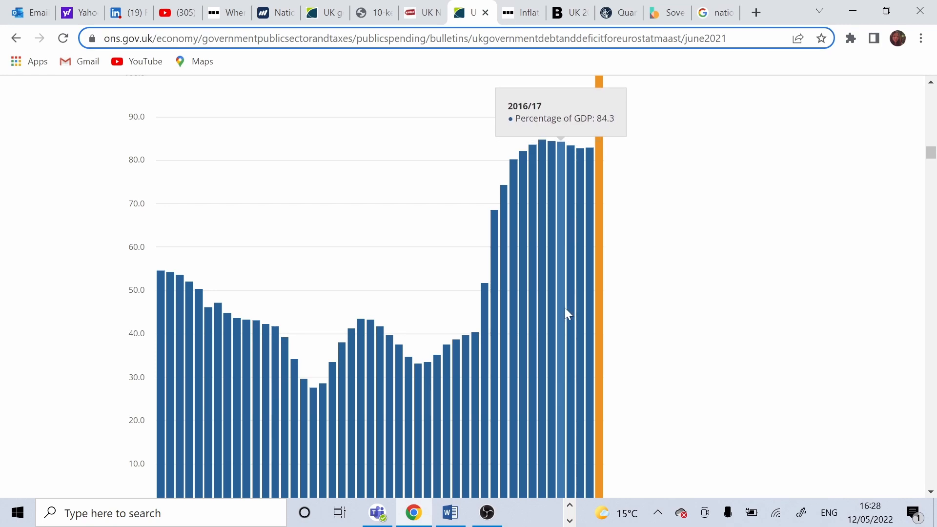
mouse_move(570, 314)
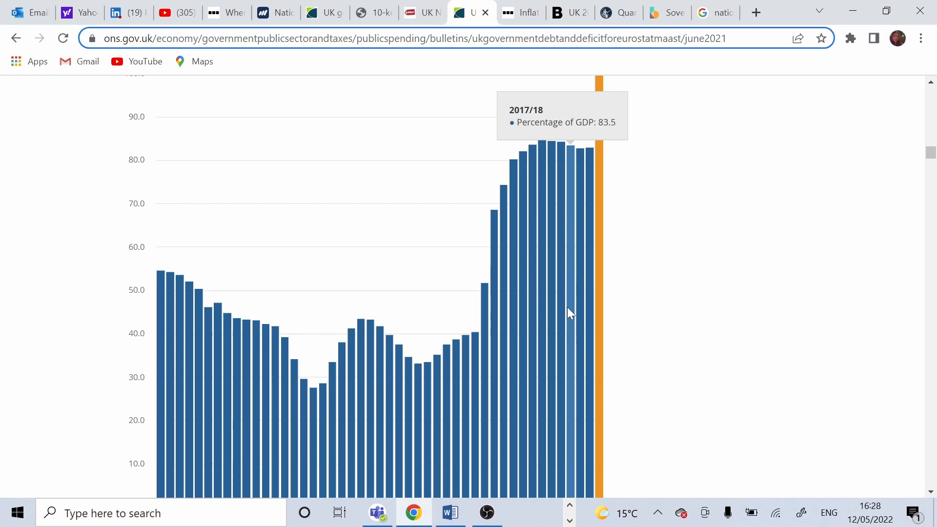
mouse_move(572, 313)
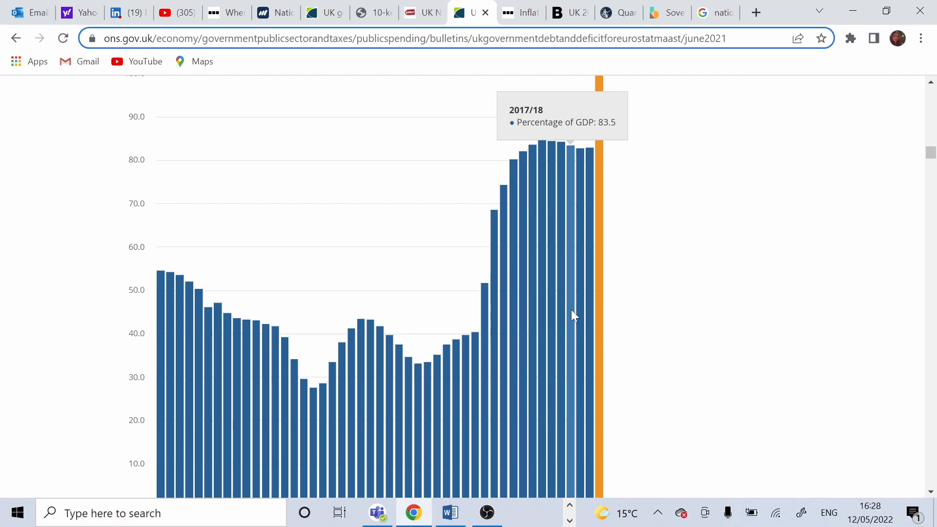
scroll(up, 3)
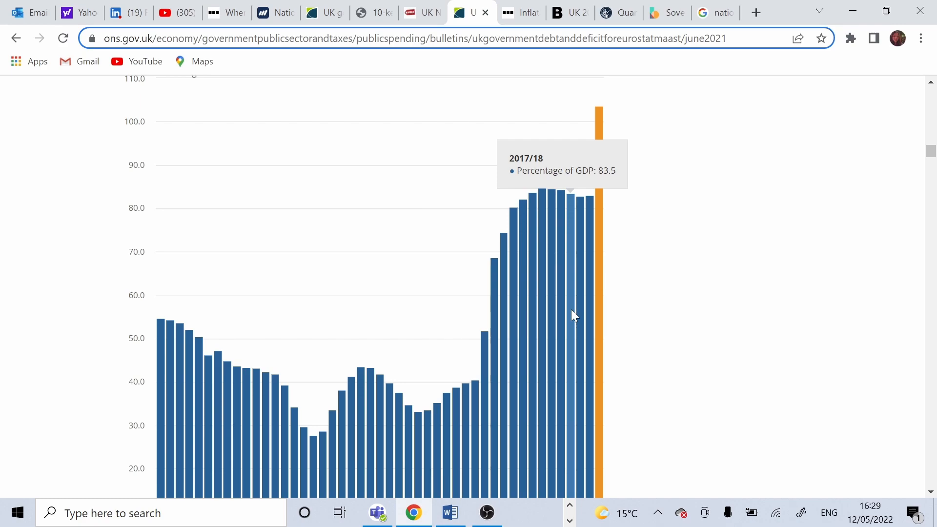
mouse_move(541, 294)
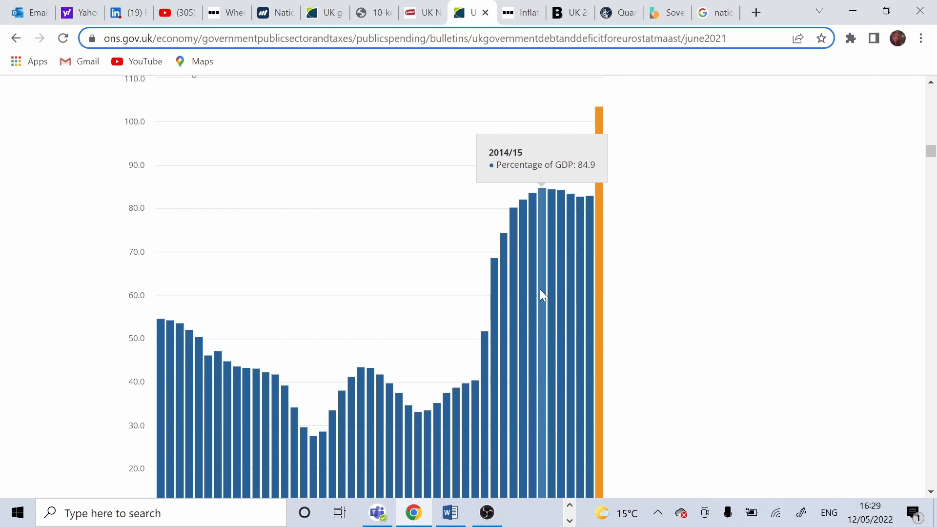
mouse_move(445, 269)
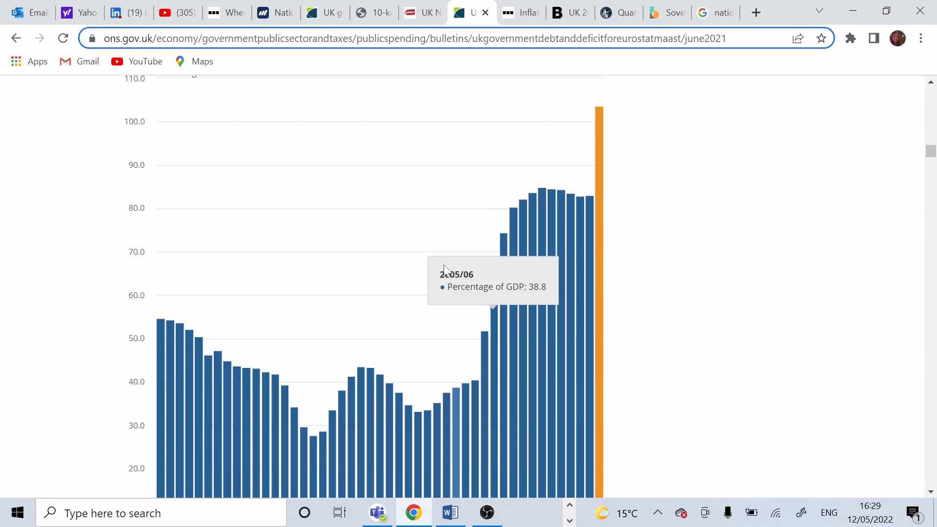
mouse_move(487, 274)
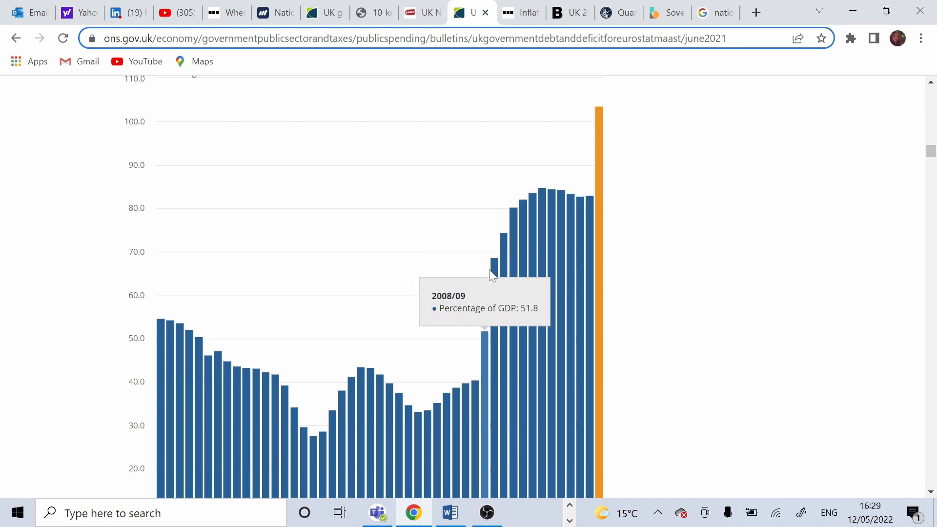
Bring up the BBC article on record government interest payments and read its opening text
click(519, 12)
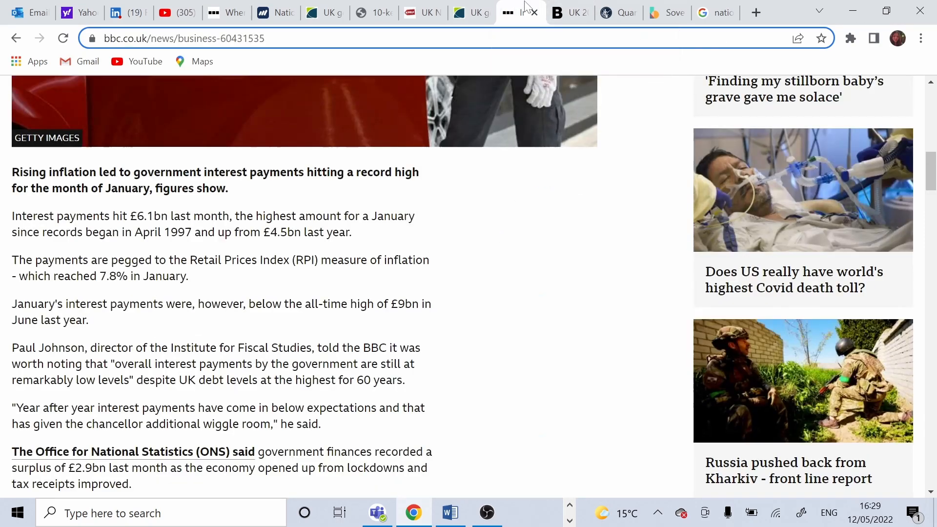
mouse_move(464, 276)
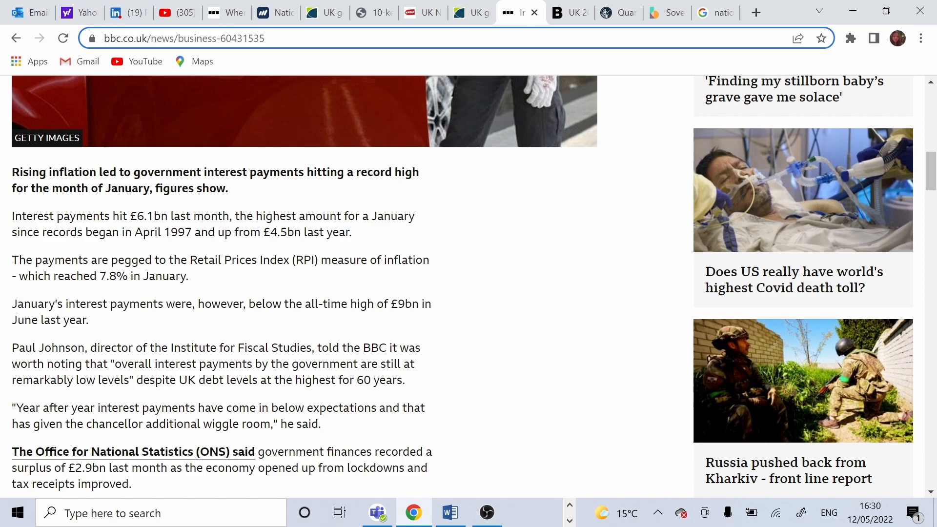
scroll(up, 3)
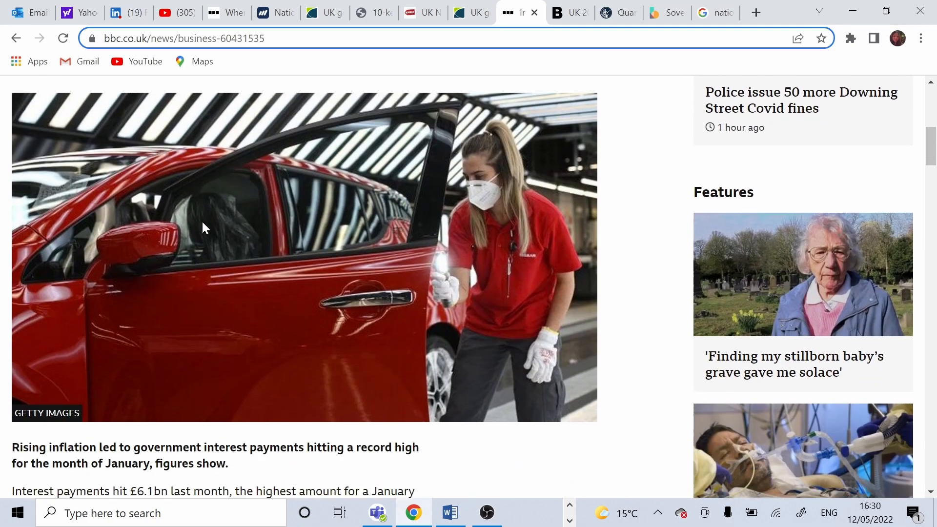
scroll(down, 3)
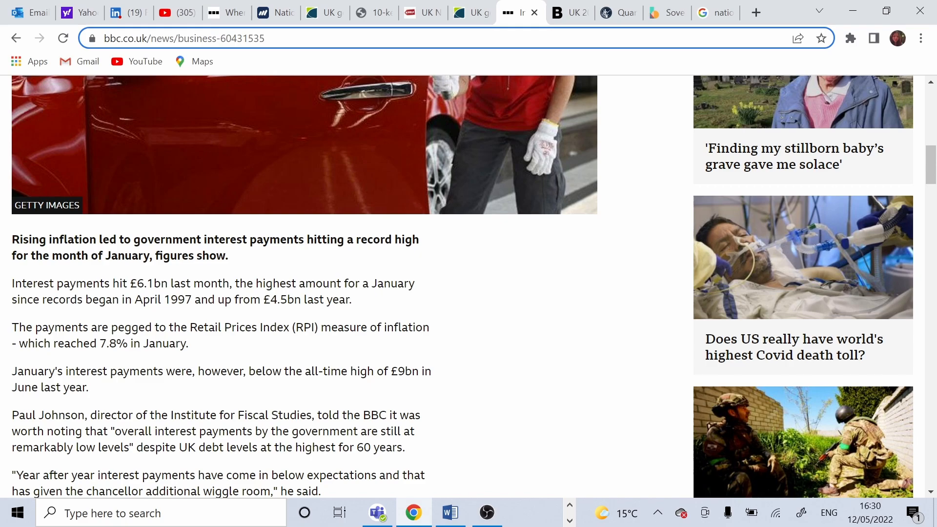
scroll(down, 3)
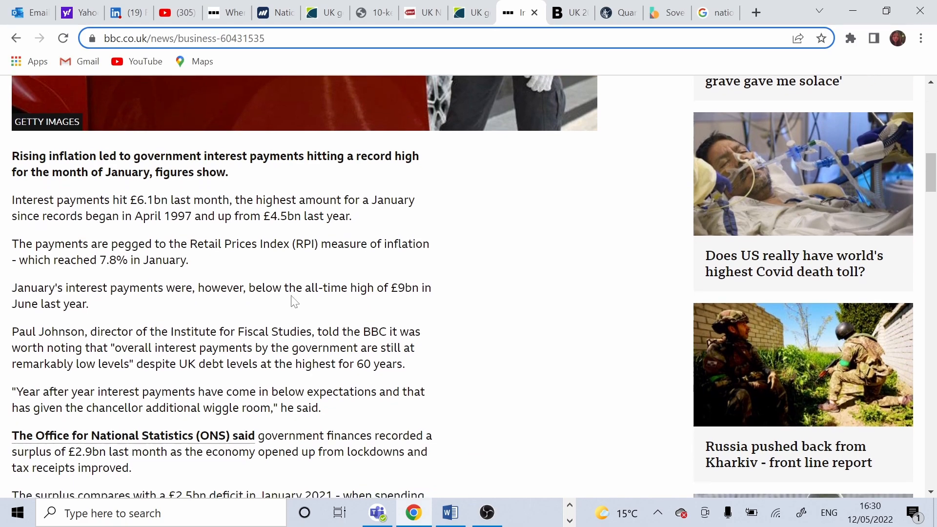
mouse_move(436, 253)
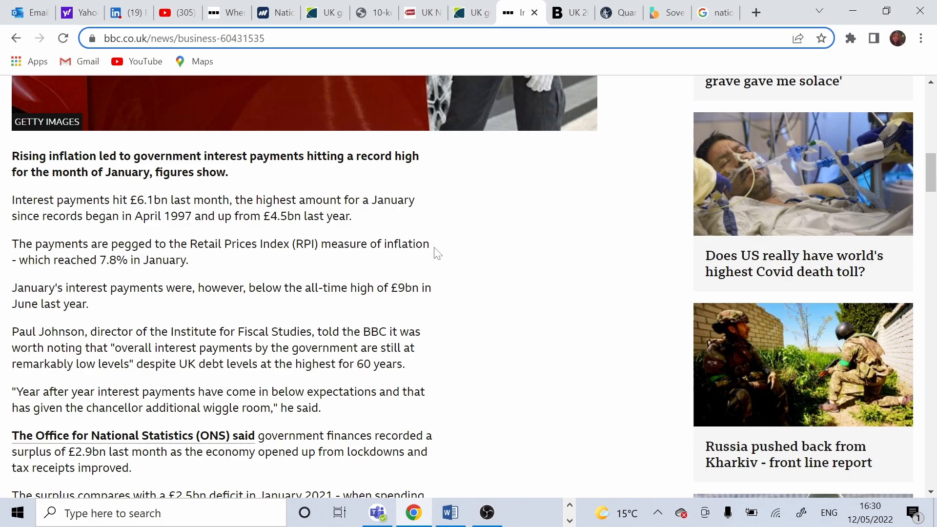
Continue down the article toward the Bloomberg piece on the 2021-22 deficit, inflation and debt costs
scroll(down, 3)
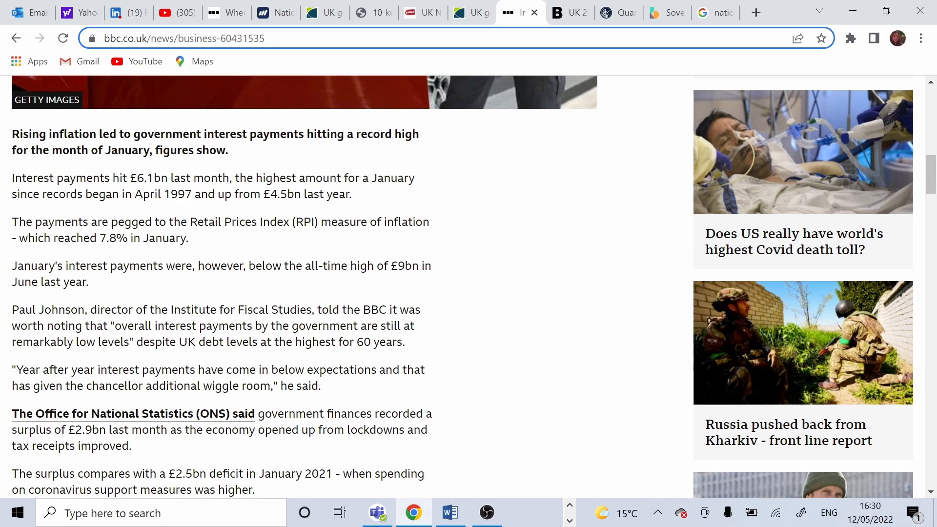
scroll(down, 3)
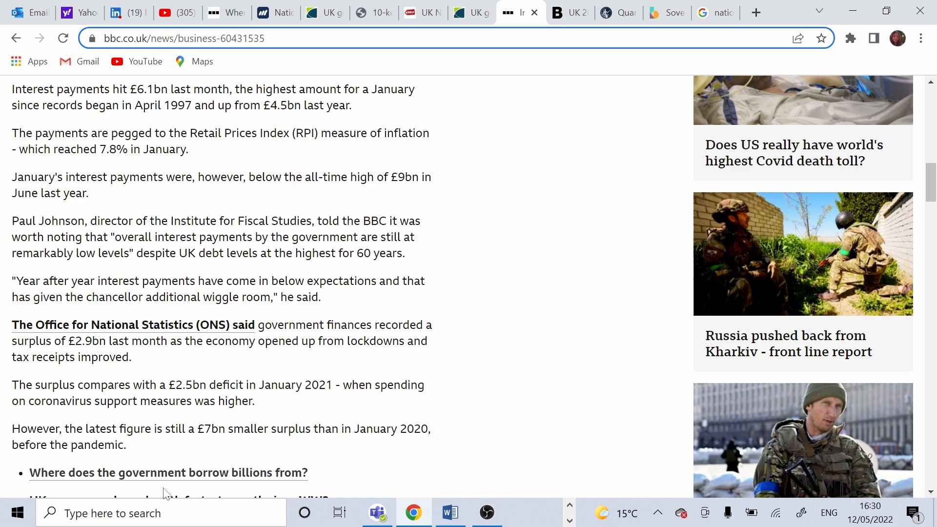
scroll(down, 3)
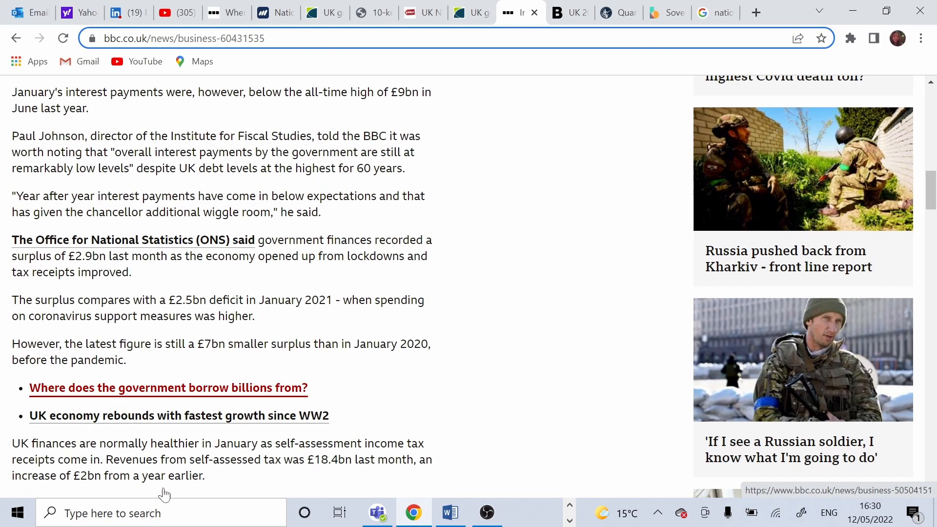
scroll(down, 3)
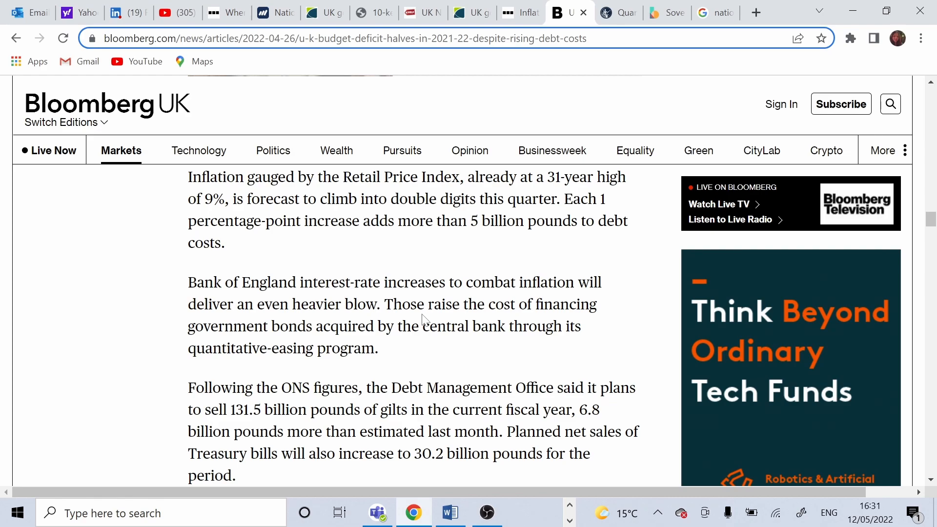
mouse_move(333, 371)
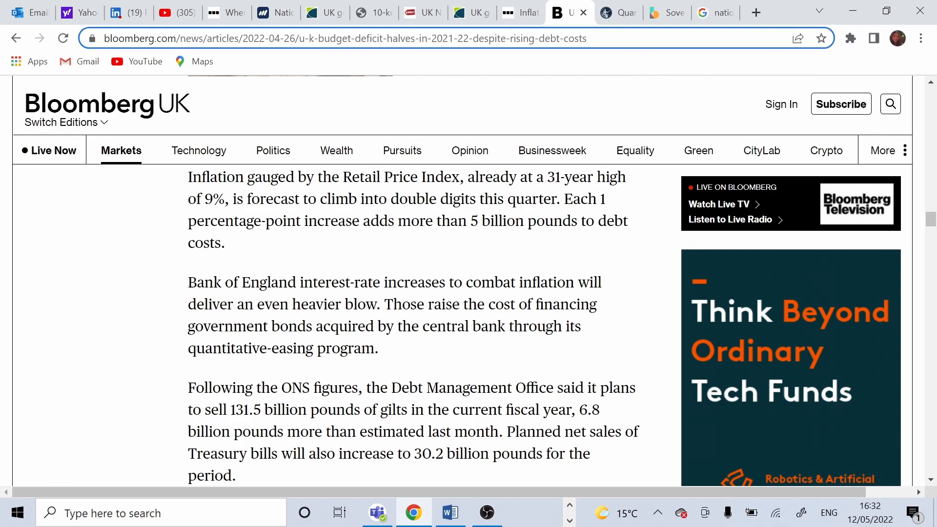
View the Bank of England quantitative easing page, scrolling to how lower interest rates boost spending
click(618, 11)
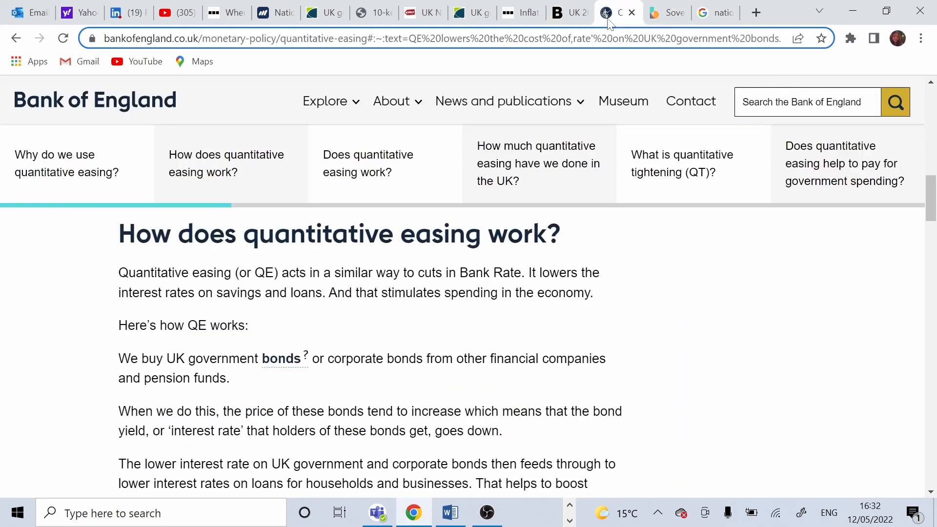
mouse_move(655, 378)
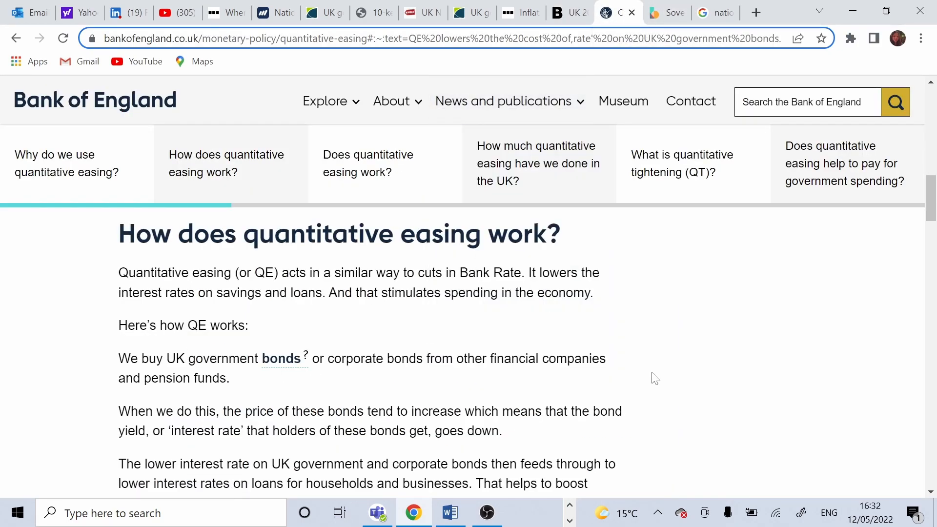
mouse_move(423, 332)
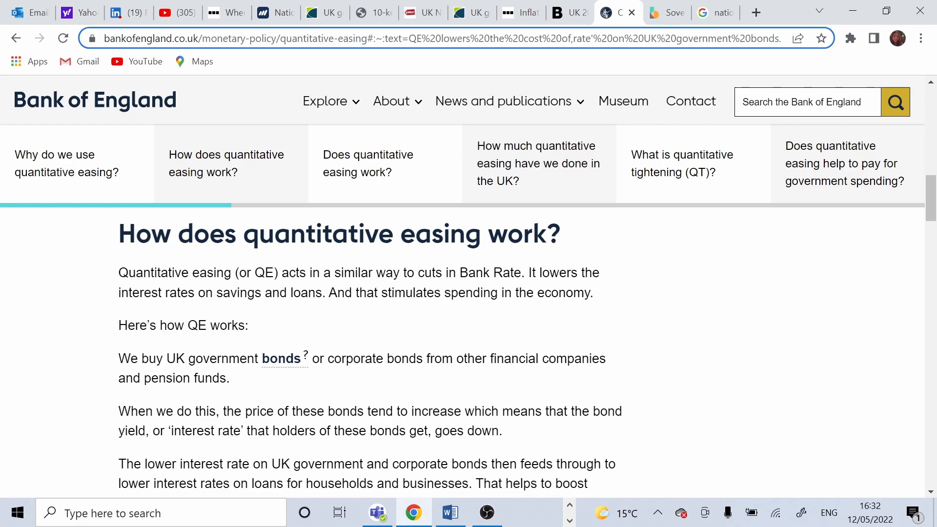
mouse_move(421, 335)
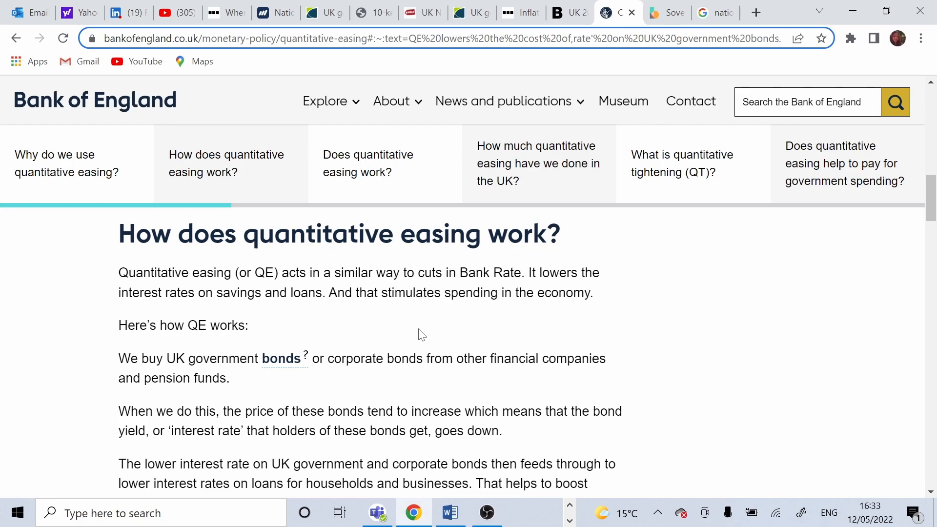
scroll(down, 3)
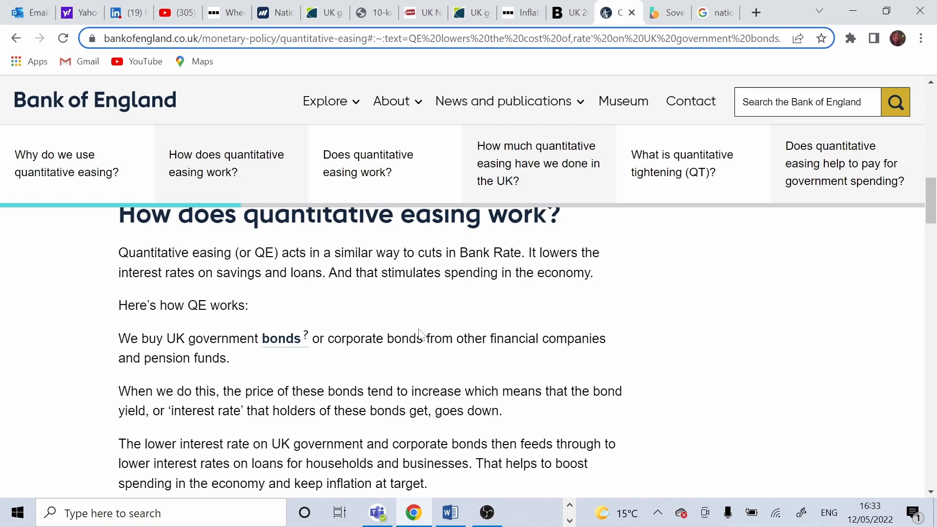
mouse_move(424, 327)
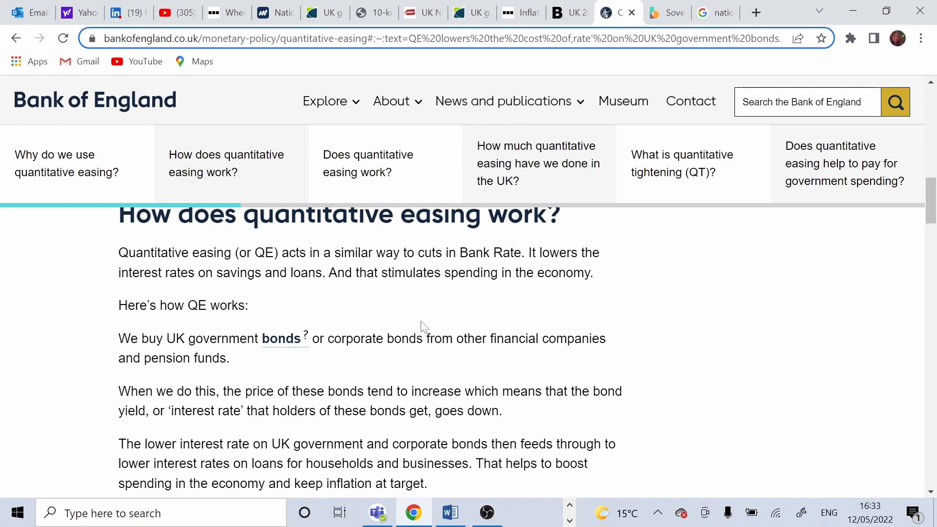
mouse_move(669, 13)
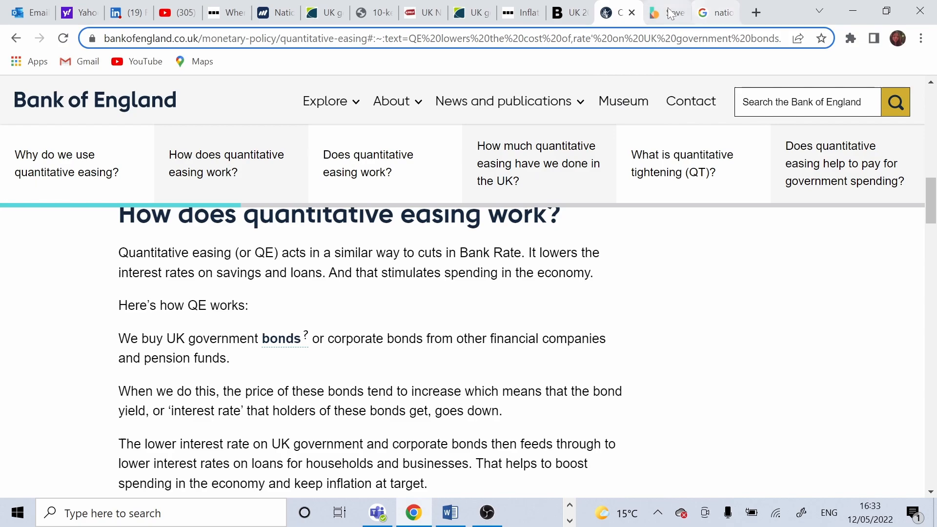
View The Balance country-defaults article, scrolling to the famous sovereign defaults on Spain and Mexico
click(663, 12)
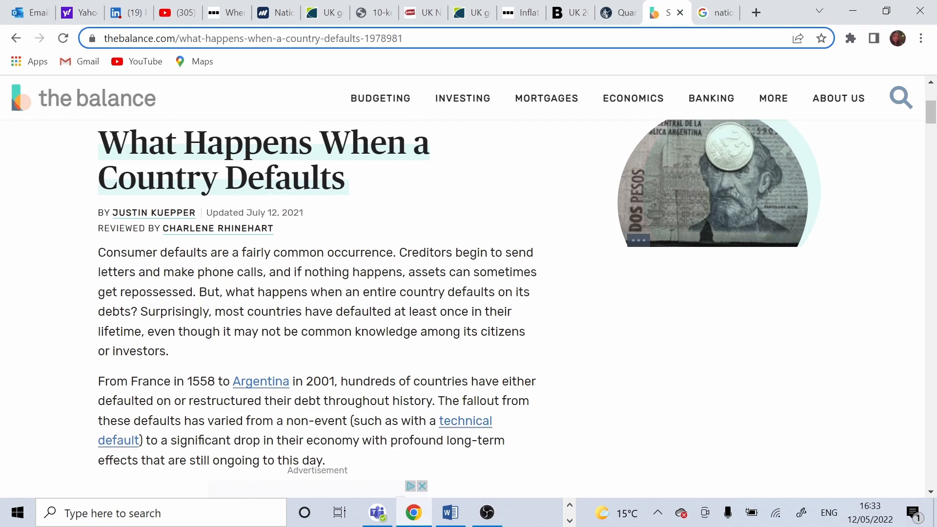
scroll(down, 3)
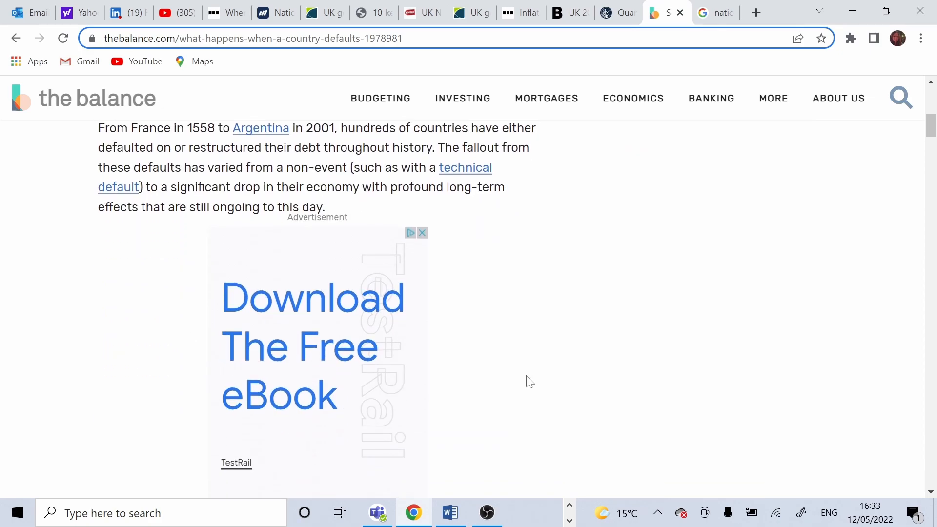
scroll(down, 3)
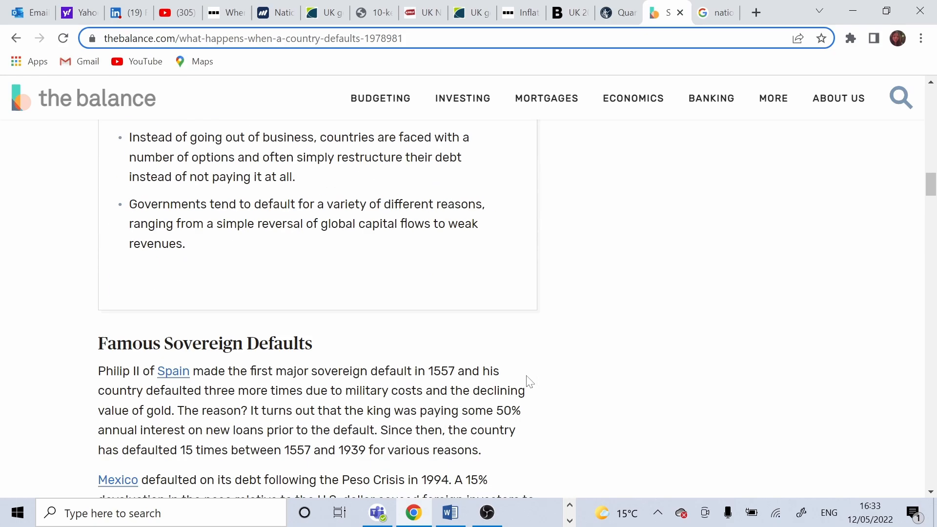
scroll(down, 3)
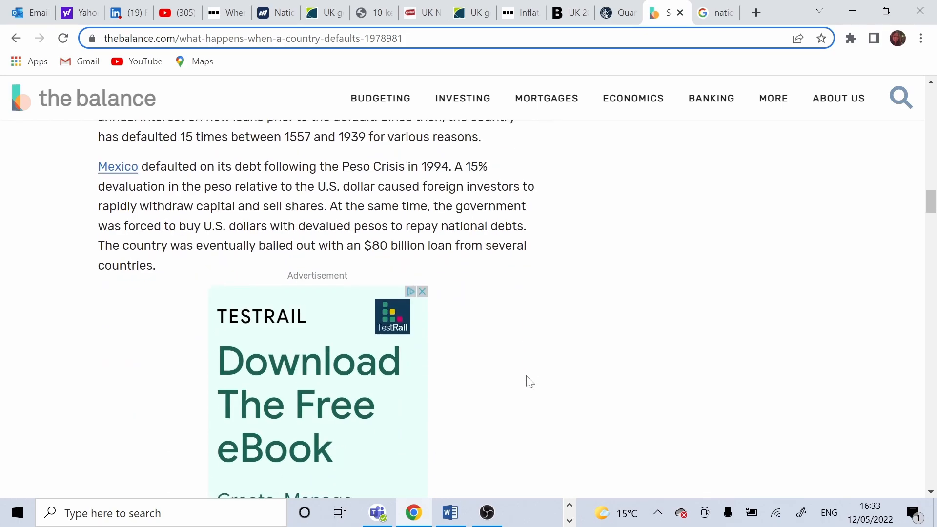